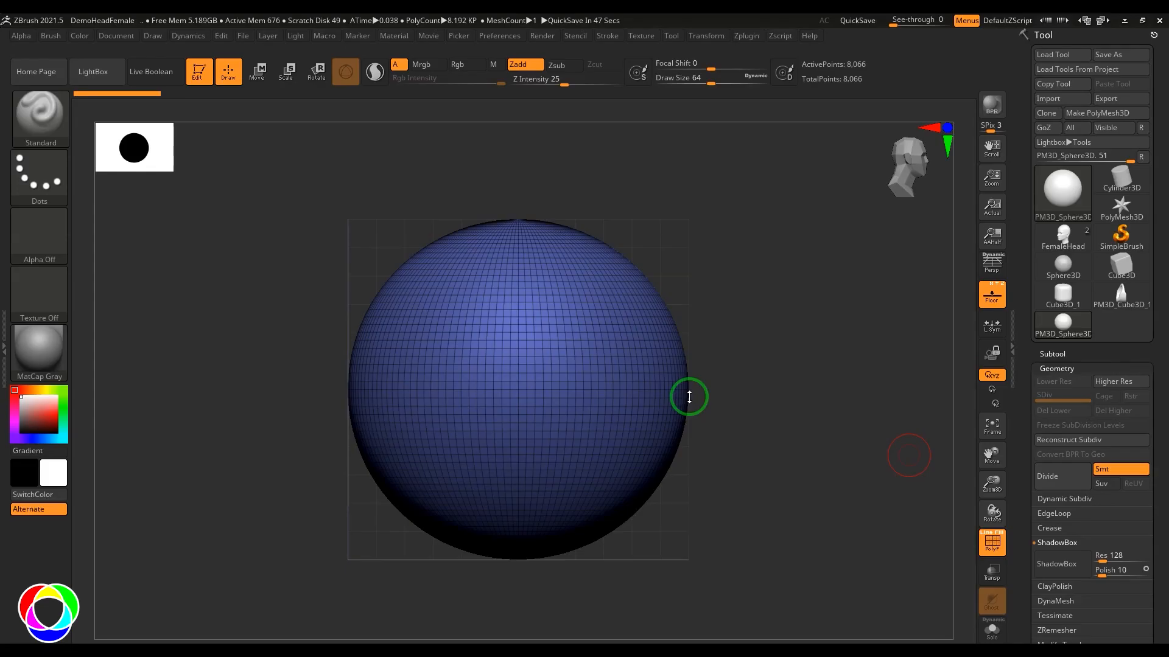
pyautogui.moveTo(695, 412)
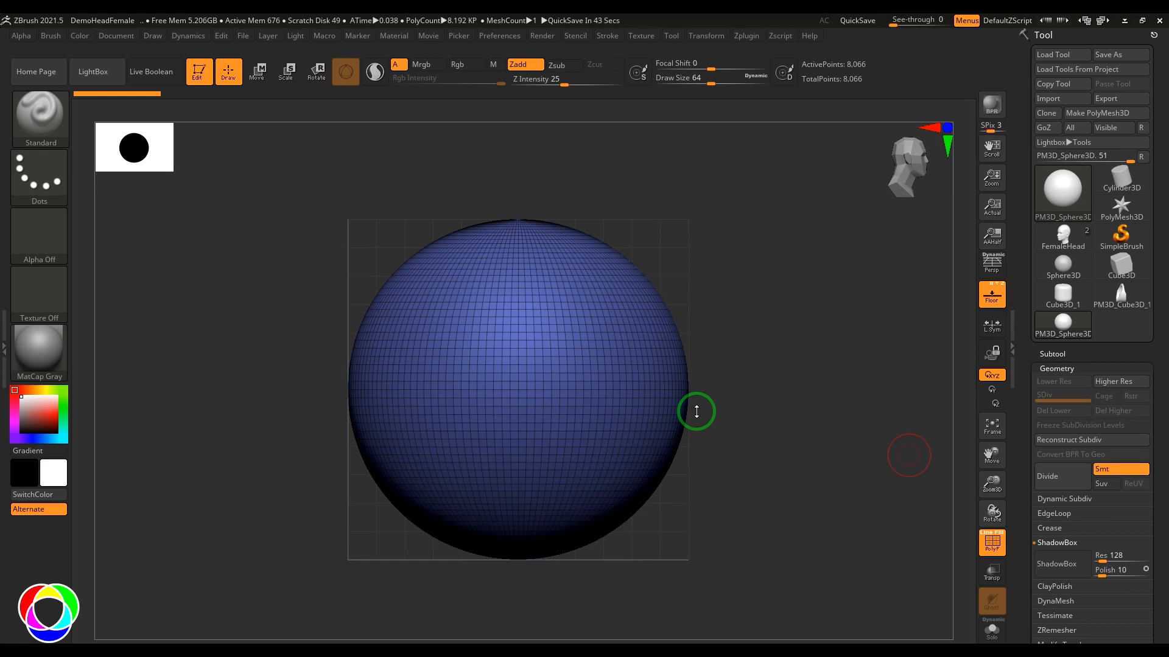
pyautogui.moveTo(749, 344)
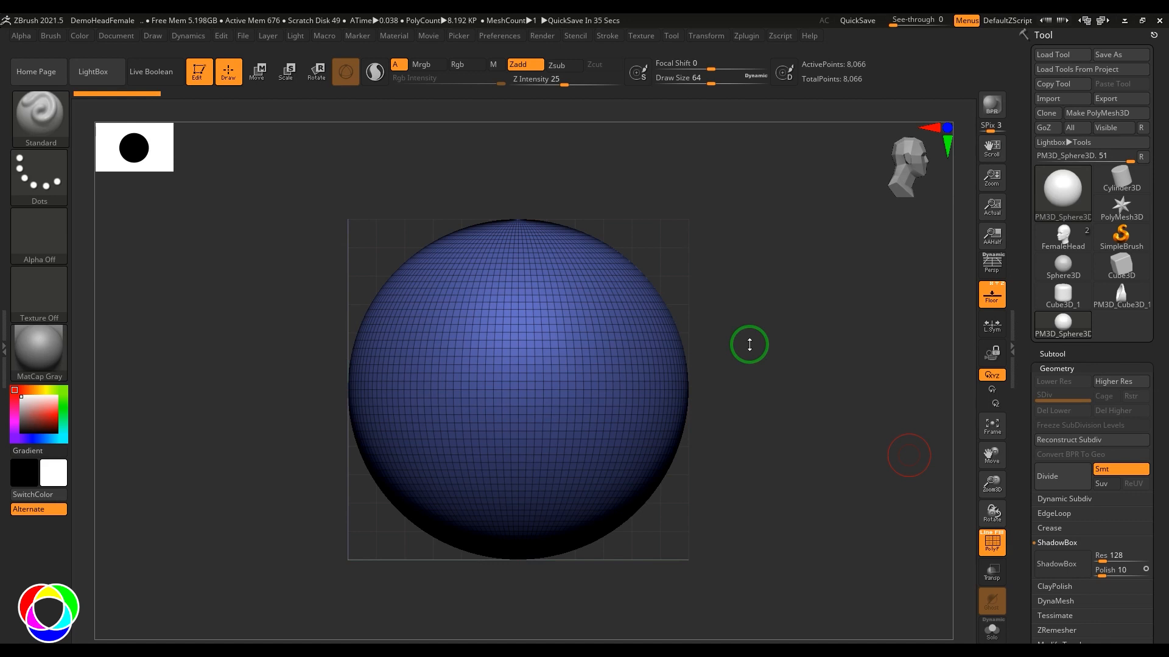
# Step: Raise the sphere's ShadowBox Polish slider from 10 to 20
pyautogui.click(1062, 191)
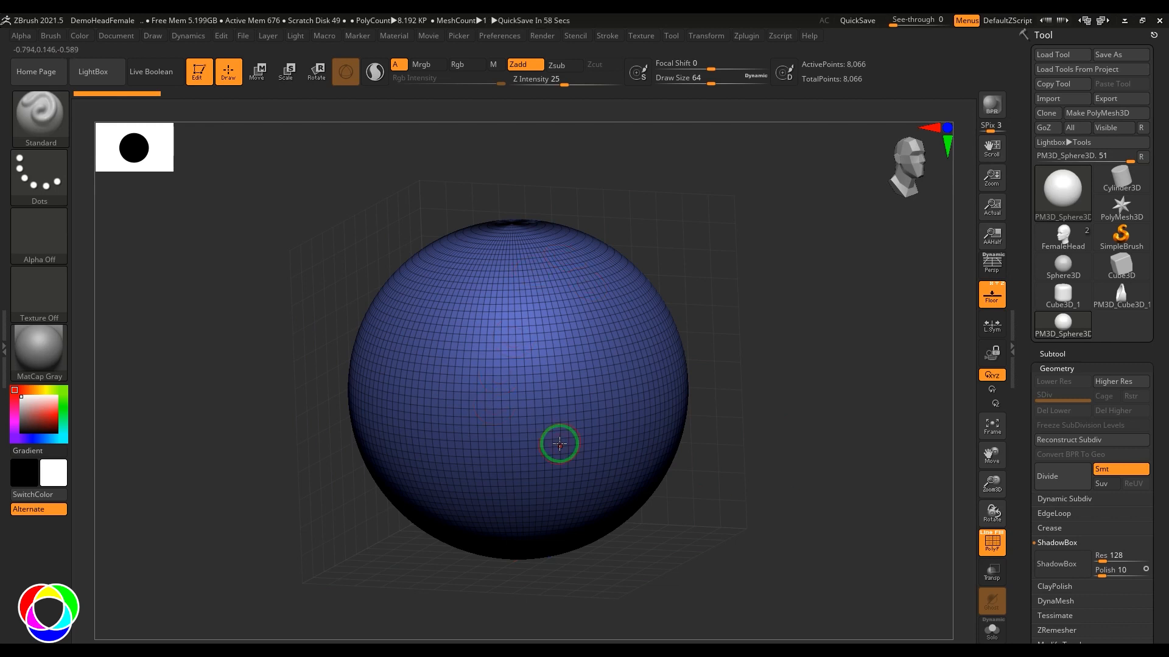
pyautogui.moveTo(455, 306)
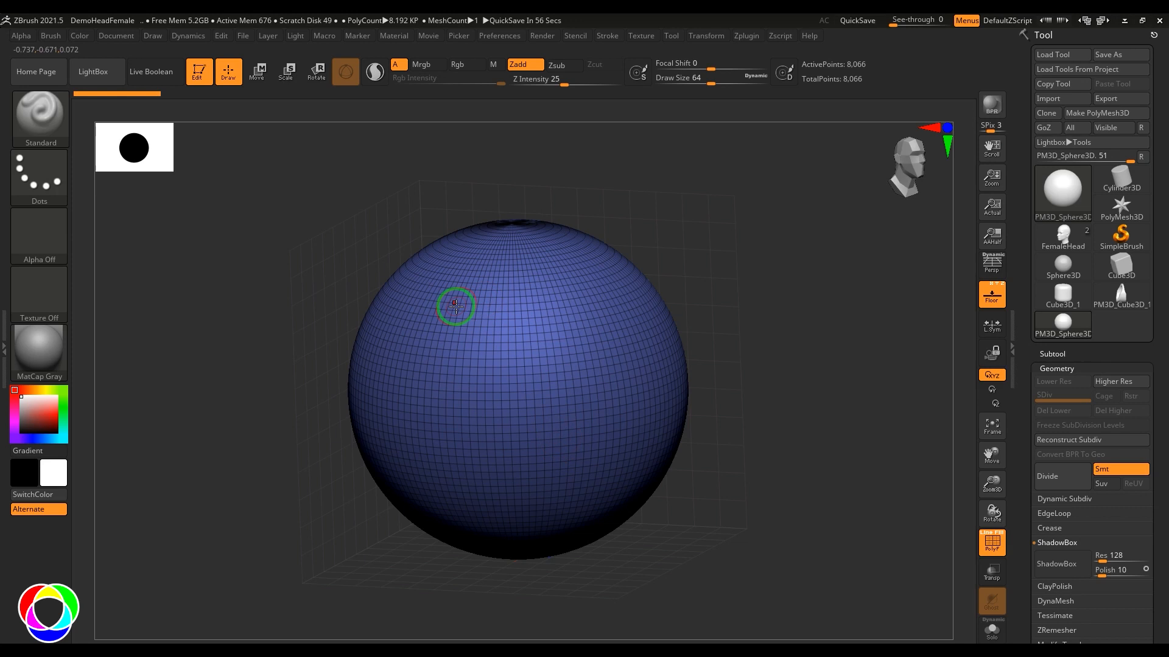
pyautogui.click(1062, 238)
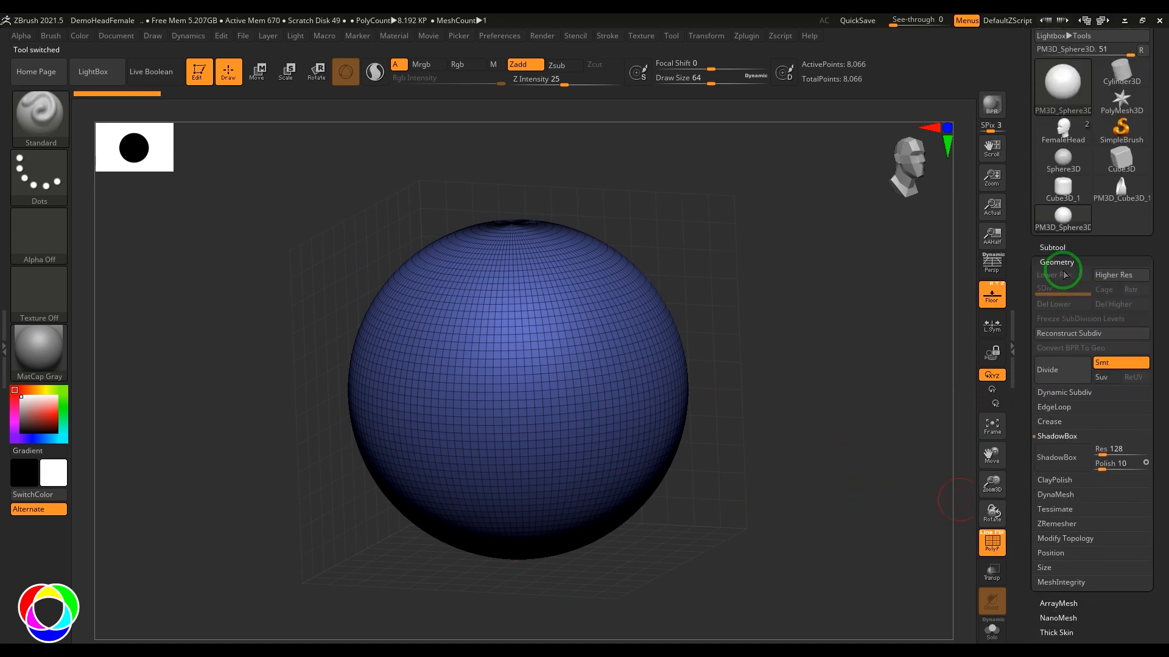
pyautogui.moveTo(1055, 457)
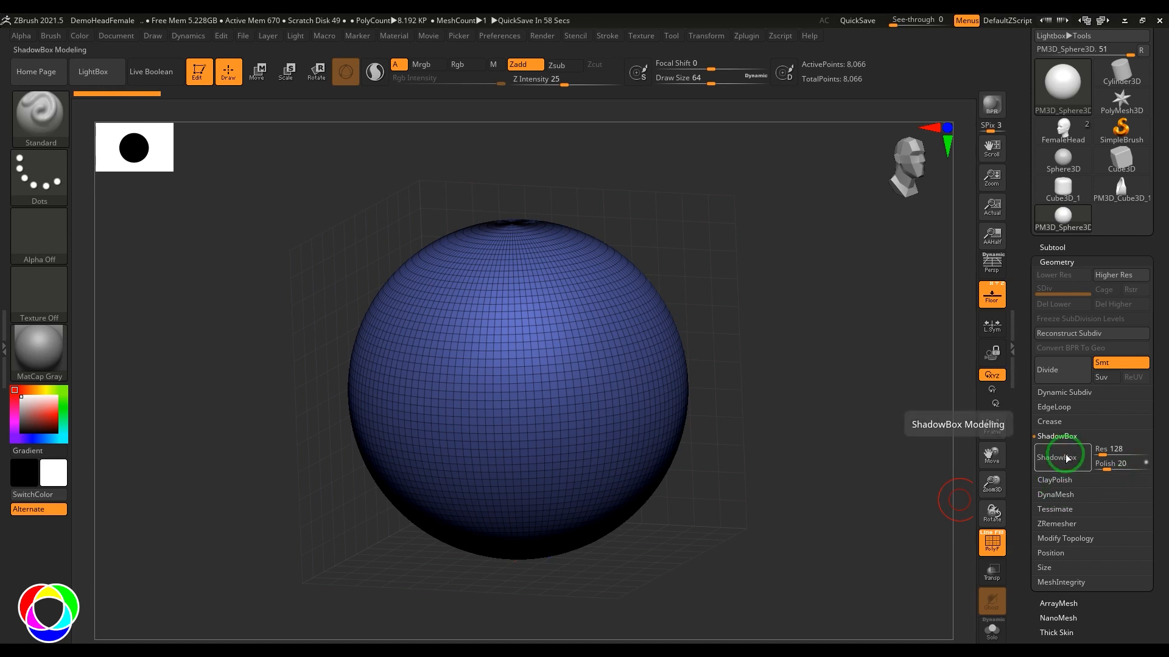
# Step: Convert the sphere into a ShadowBox and orbit around the rounded block and its projection planes
pyautogui.click(1062, 457)
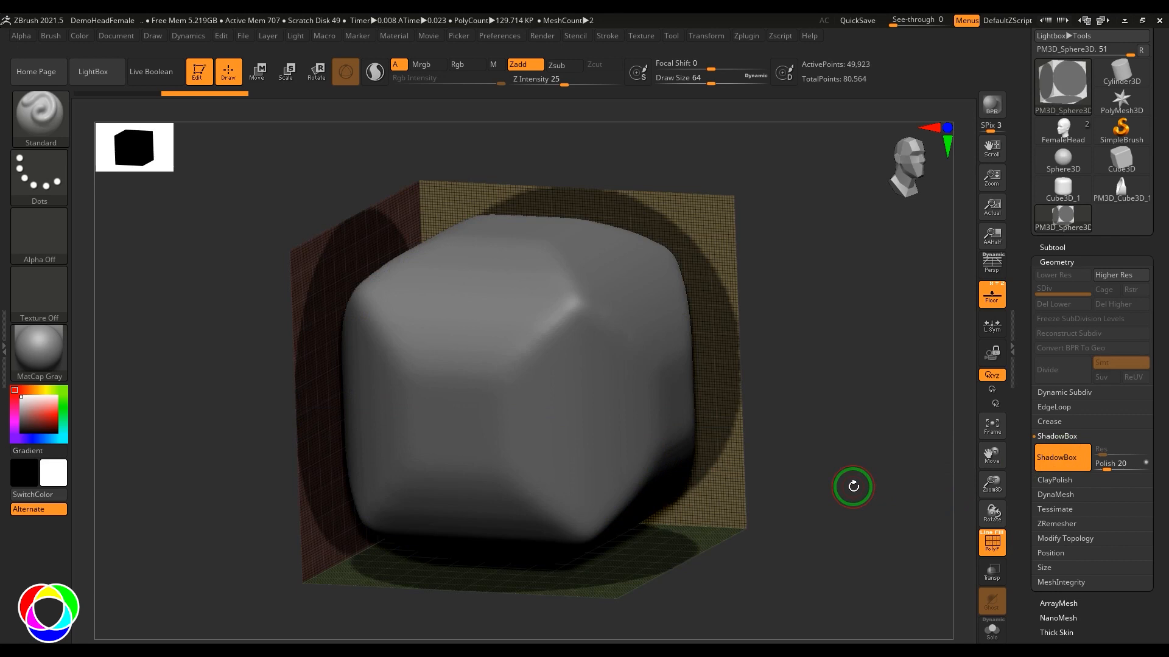
pyautogui.moveTo(850, 389)
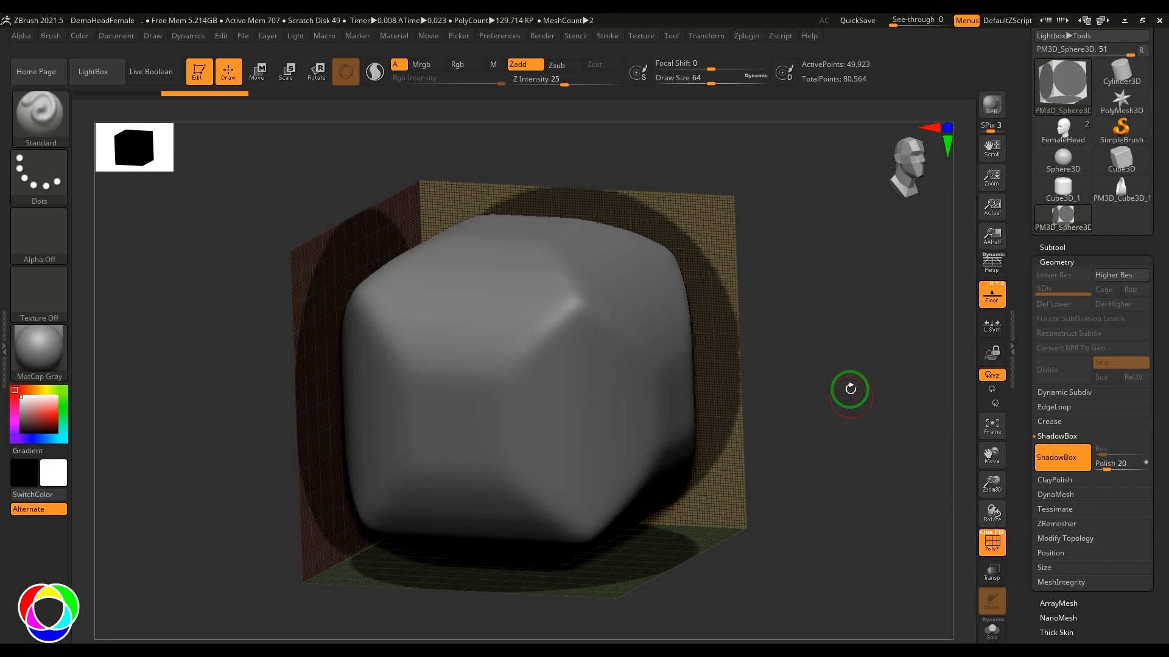
pyautogui.moveTo(850, 389); pyautogui.dragTo(833, 382)
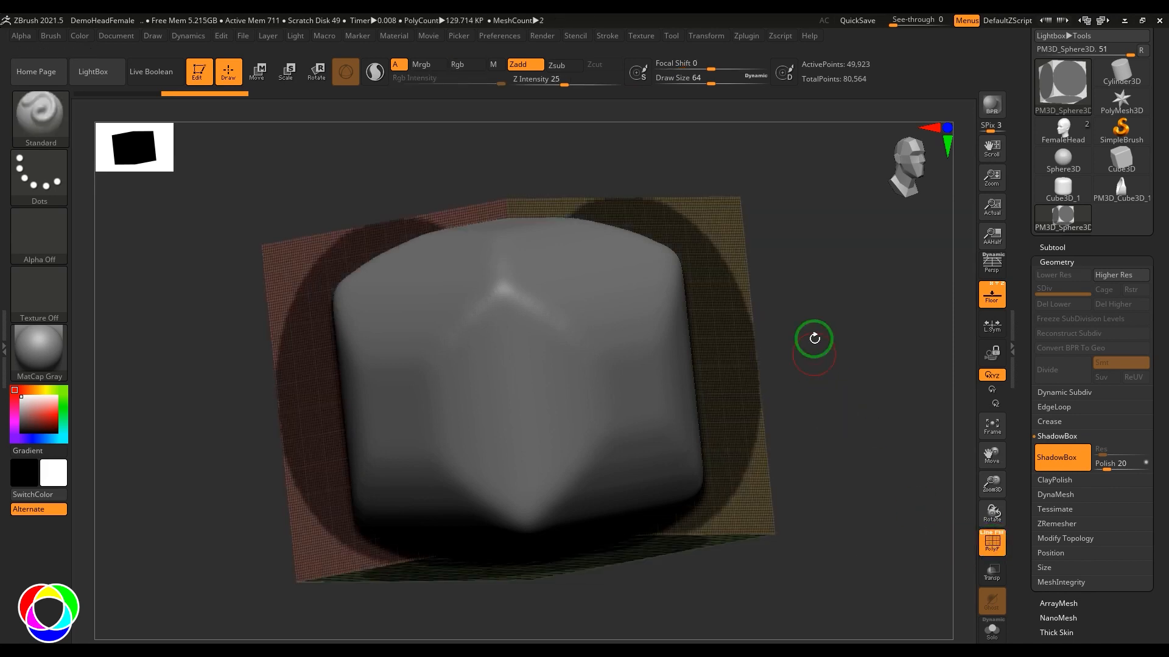
pyautogui.moveTo(813, 338); pyautogui.dragTo(844, 339)
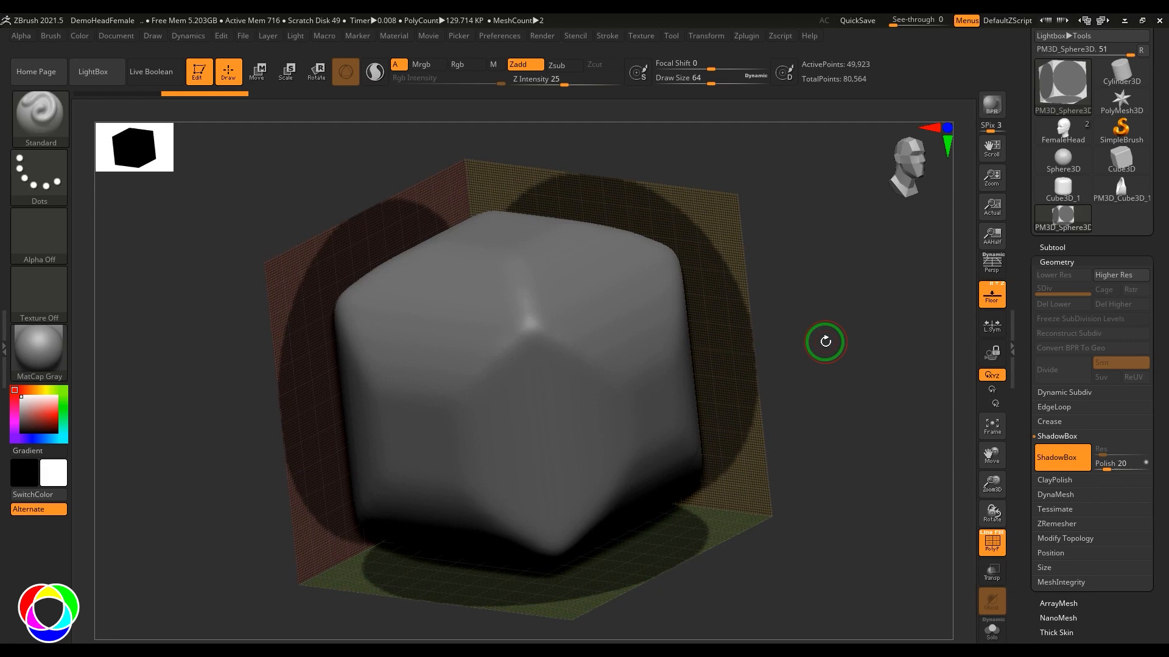
pyautogui.moveTo(992, 264)
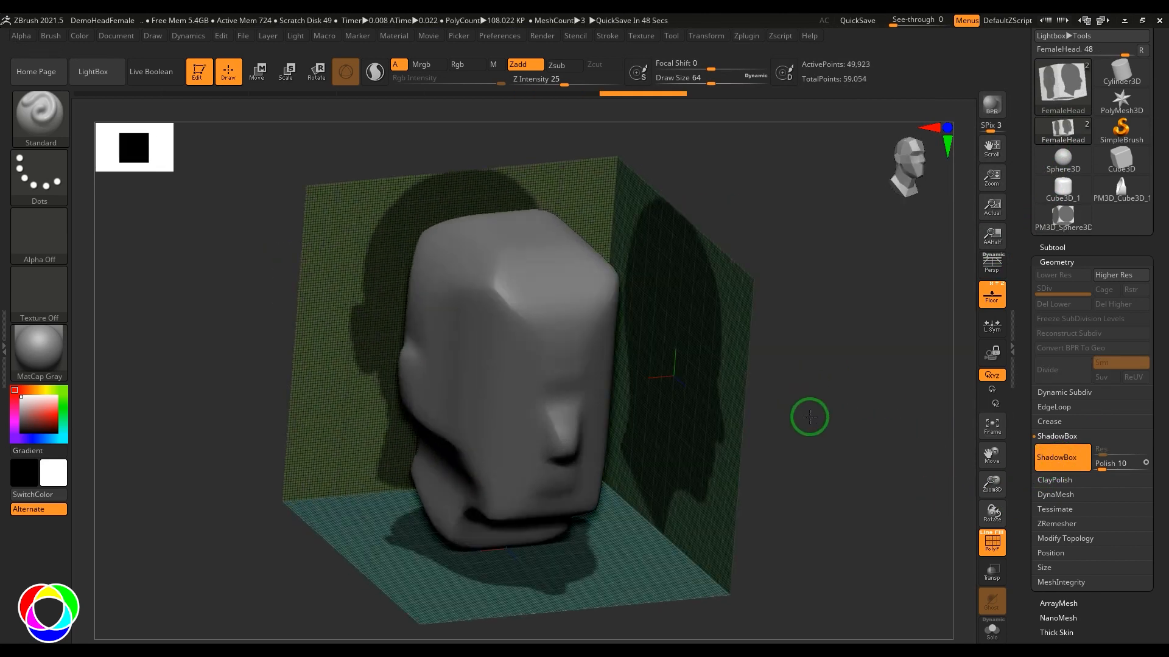
# Step: Orbit the FemaleHead ShadowBox to inspect its side, top and front silhouettes
pyautogui.moveTo(808, 417); pyautogui.dragTo(568, 414)
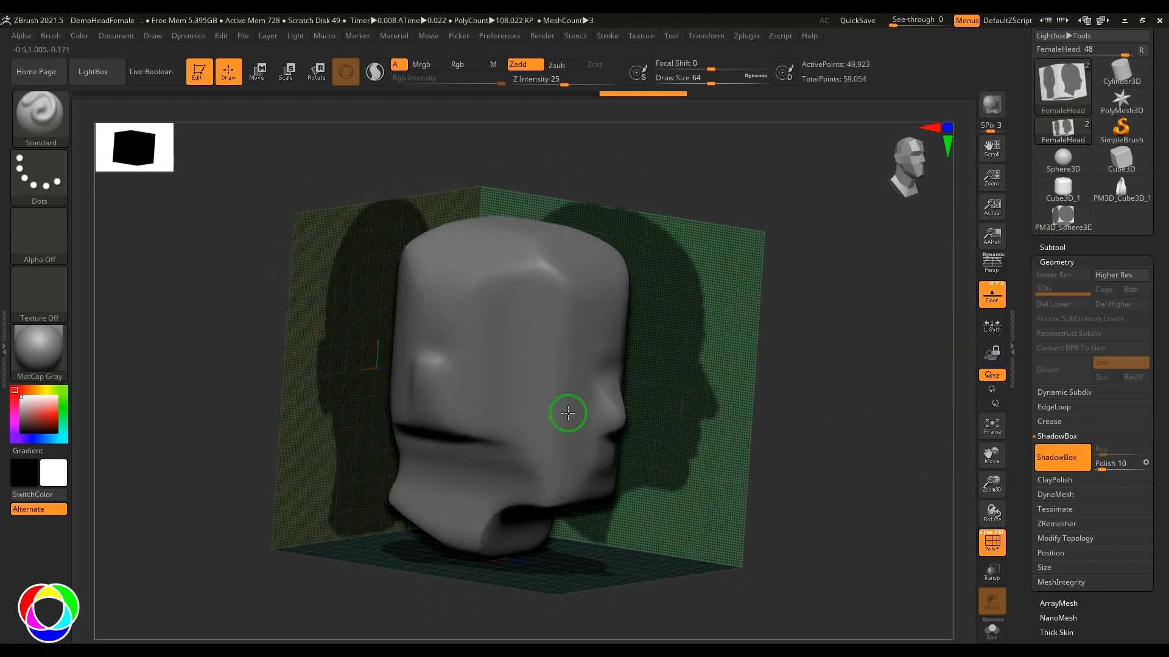
pyautogui.moveTo(568, 414); pyautogui.dragTo(785, 542)
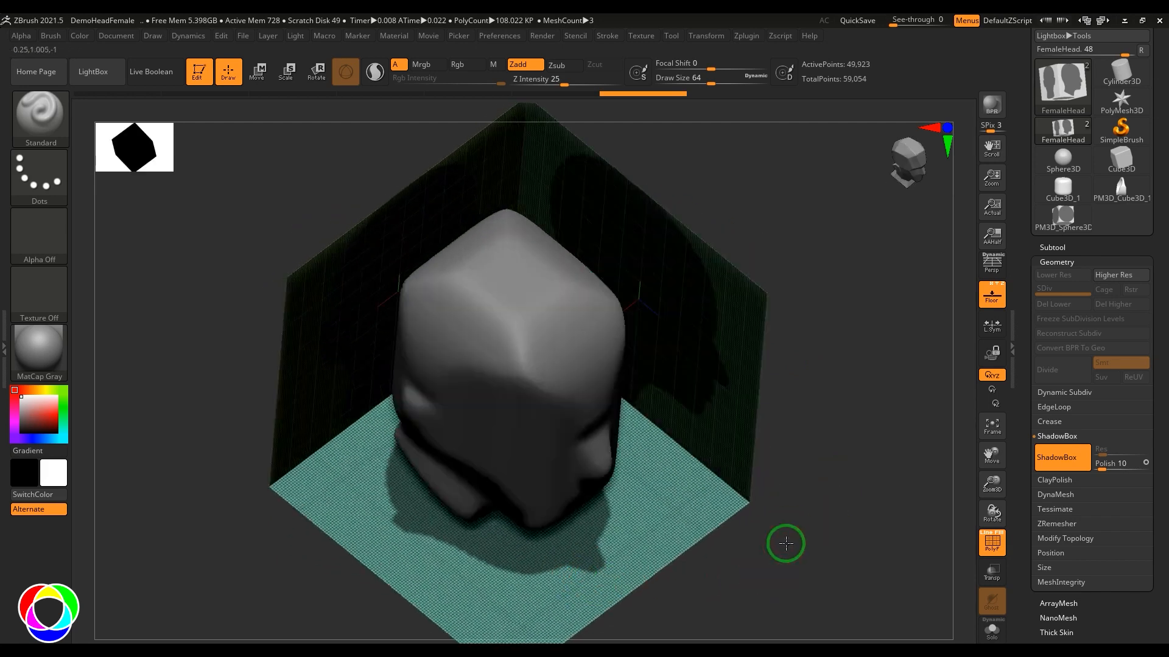
pyautogui.moveTo(785, 542); pyautogui.dragTo(686, 291)
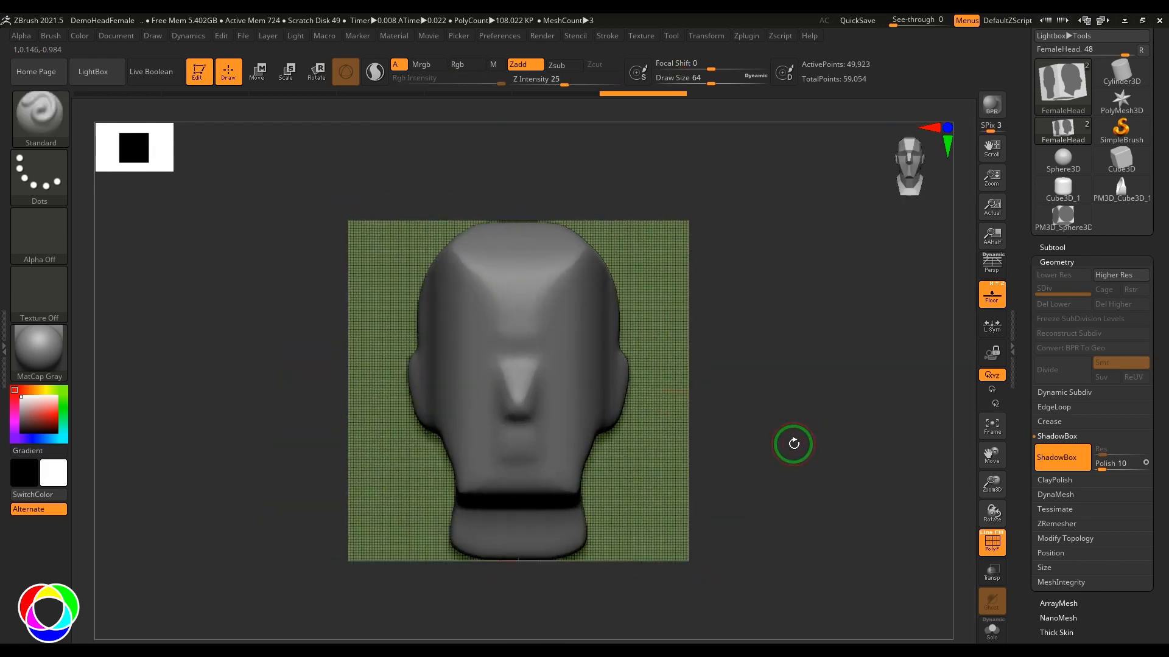
pyautogui.moveTo(793, 443); pyautogui.dragTo(830, 445)
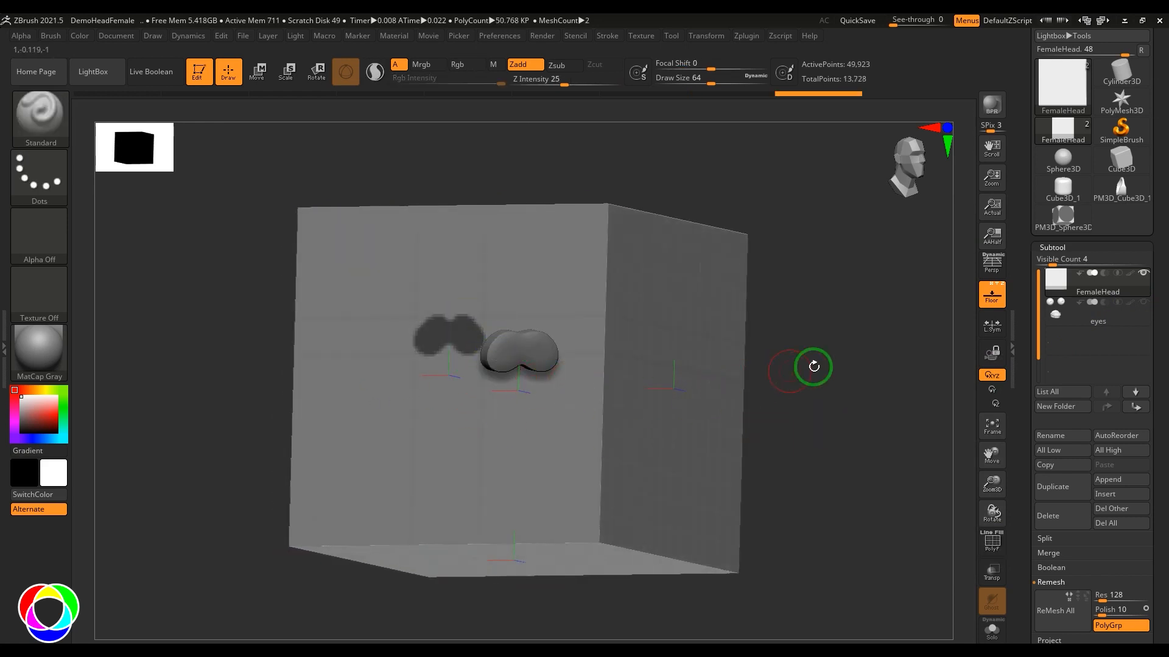
# Step: Hide the eyes, toggle the Stroke options, and view the plain block from the front
pyautogui.moveTo(813, 366); pyautogui.dragTo(856, 388)
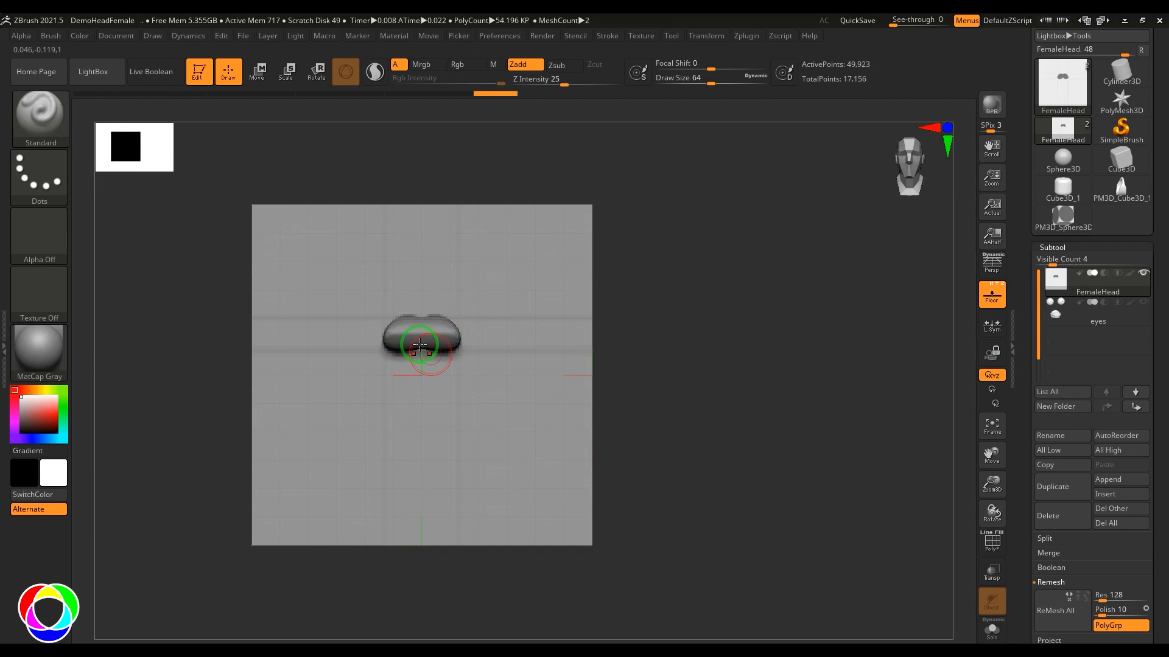
pyautogui.moveTo(422, 344); pyautogui.dragTo(818, 390)
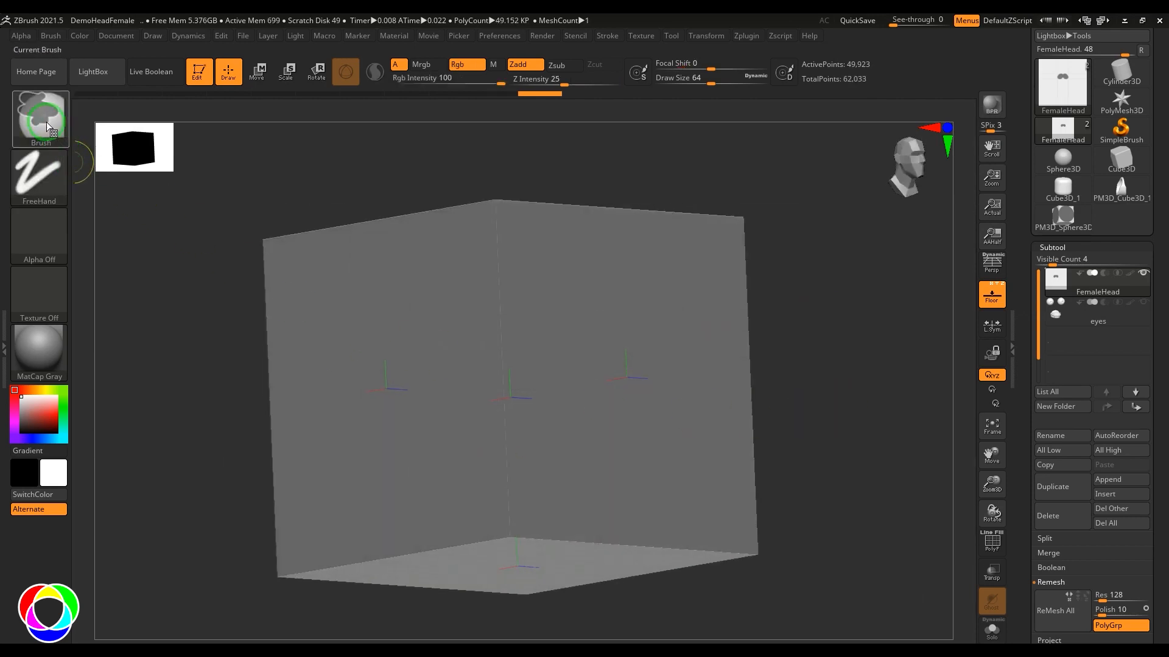
pyautogui.click(607, 35)
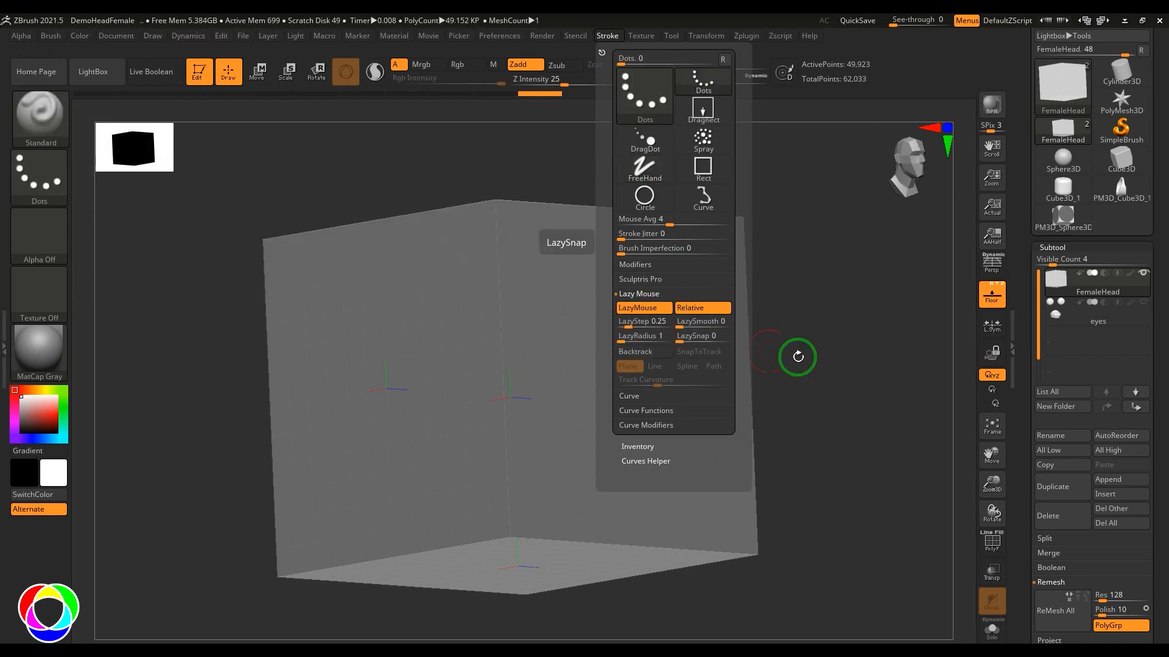
pyautogui.click(607, 35)
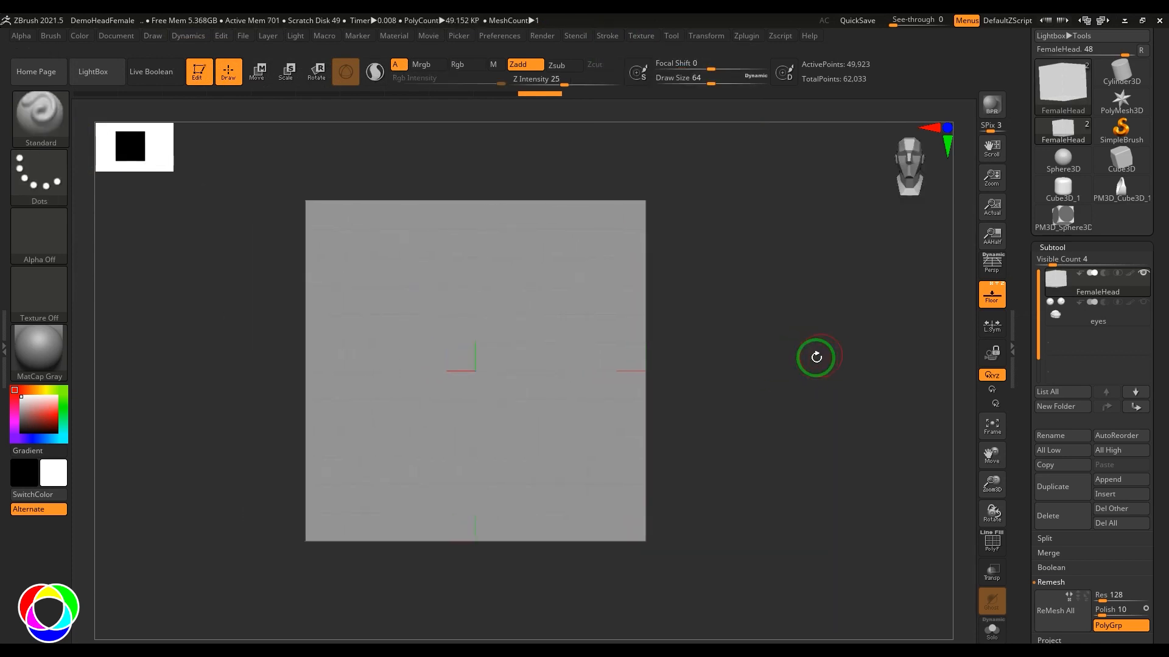
pyautogui.moveTo(803, 355)
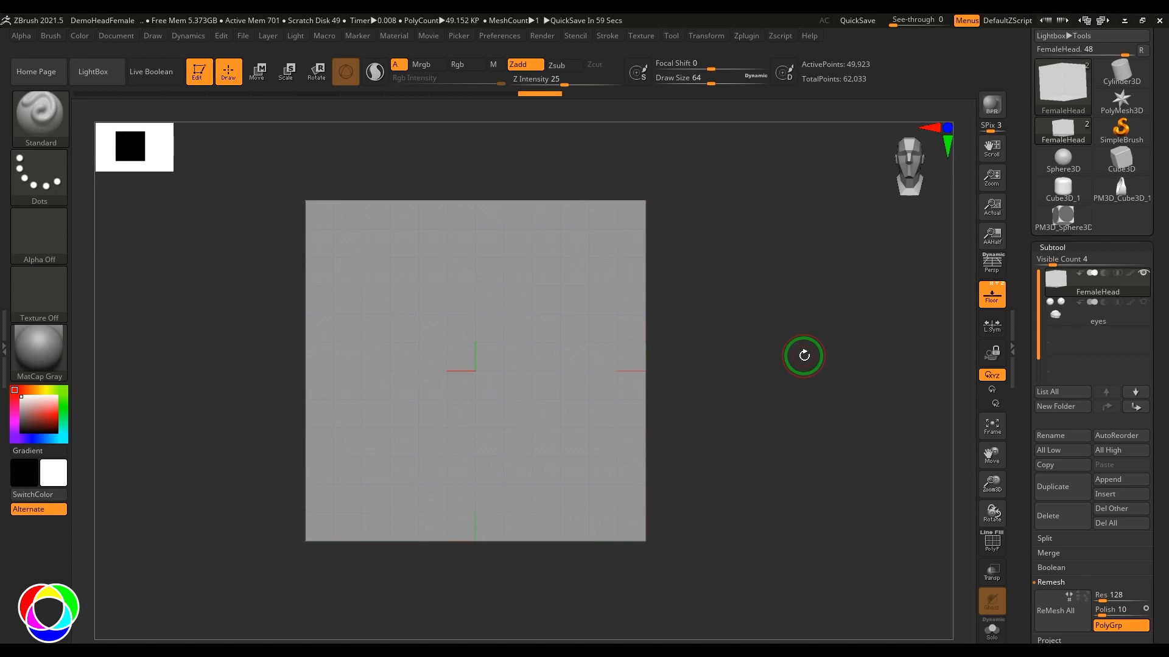
# Step: With MaskRect, mask a long body bar and a raised cabin step on the side plane
pyautogui.click(40, 117)
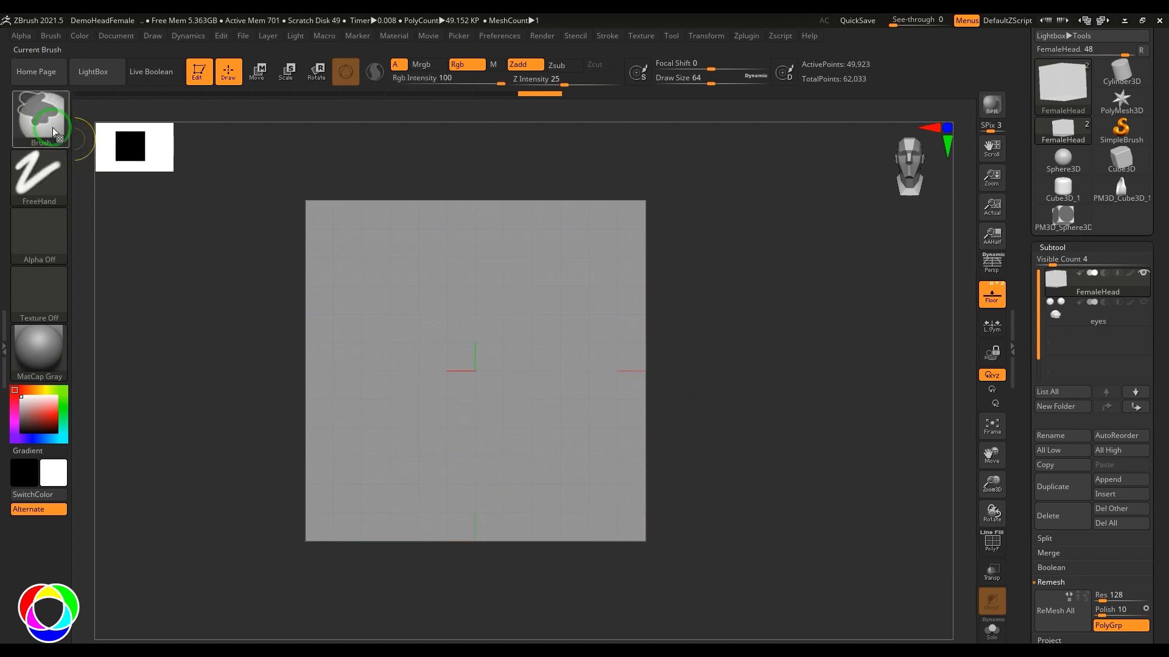
pyautogui.click(40, 118)
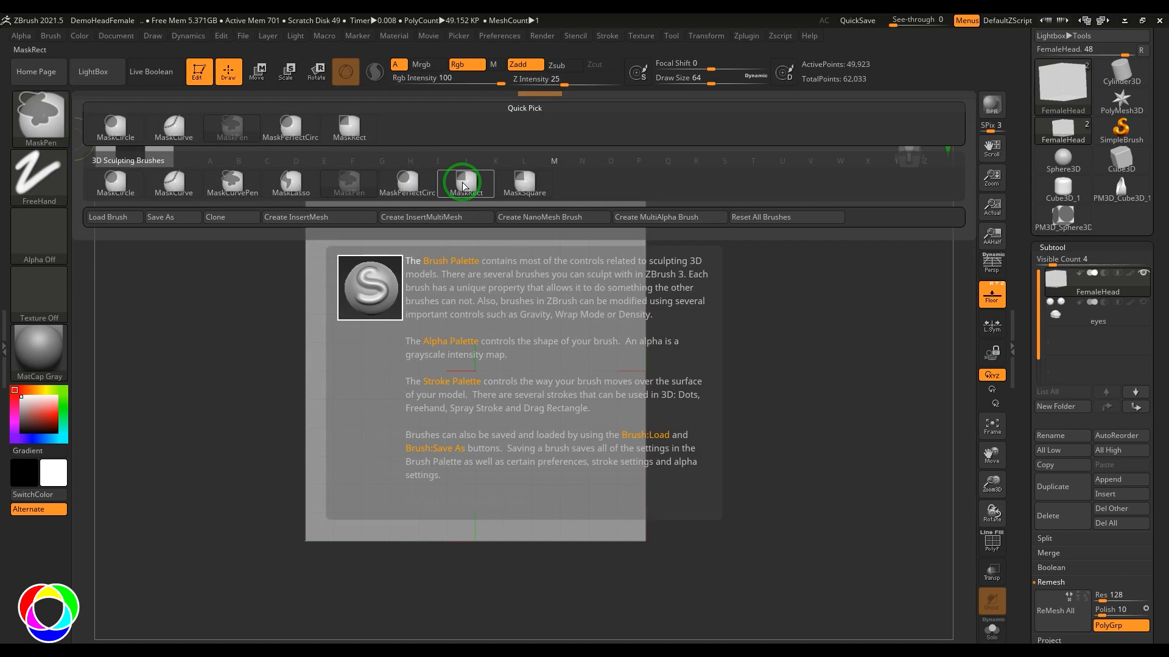
pyautogui.click(465, 183)
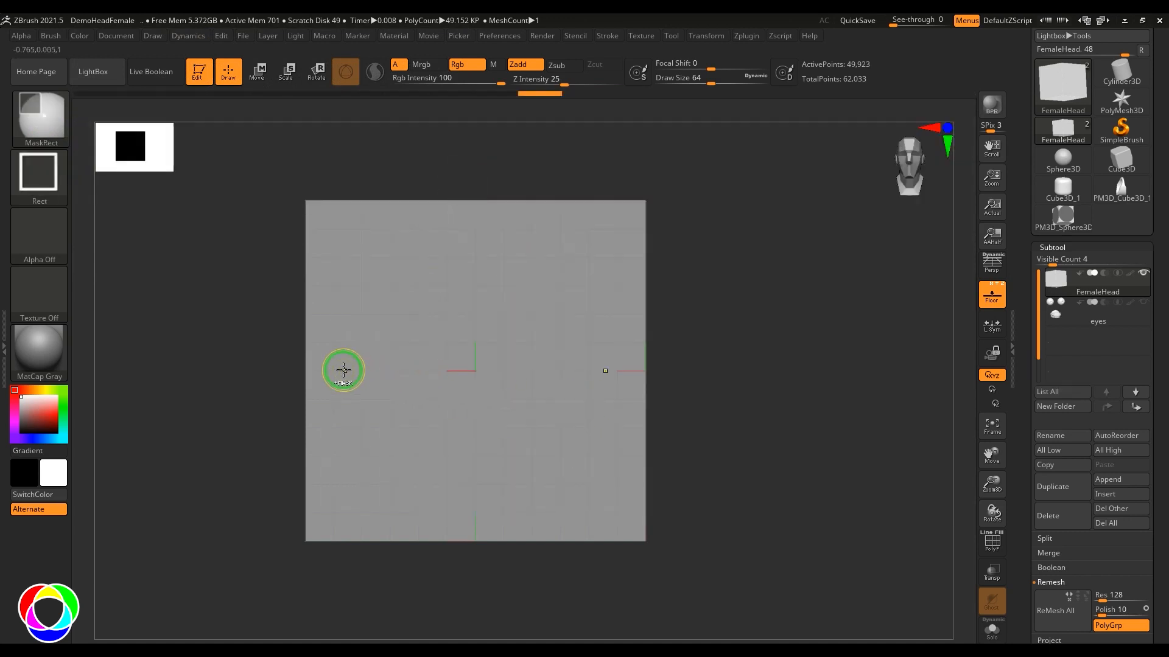
pyautogui.click(706, 36)
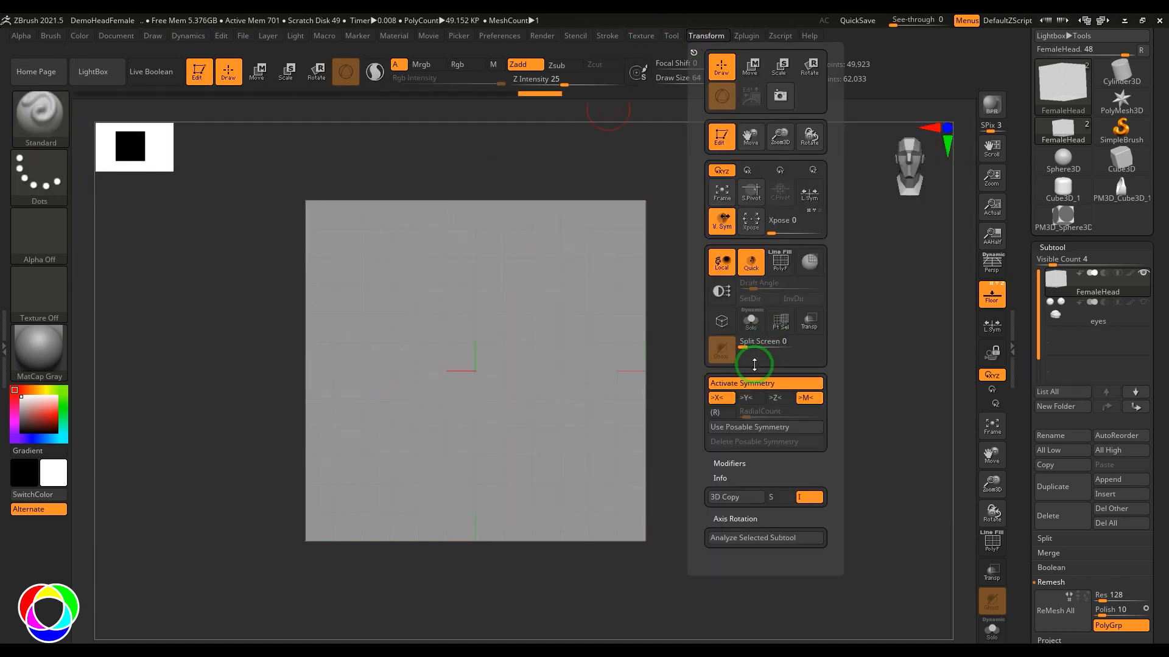
pyautogui.moveTo(346, 339); pyautogui.dragTo(533, 410)
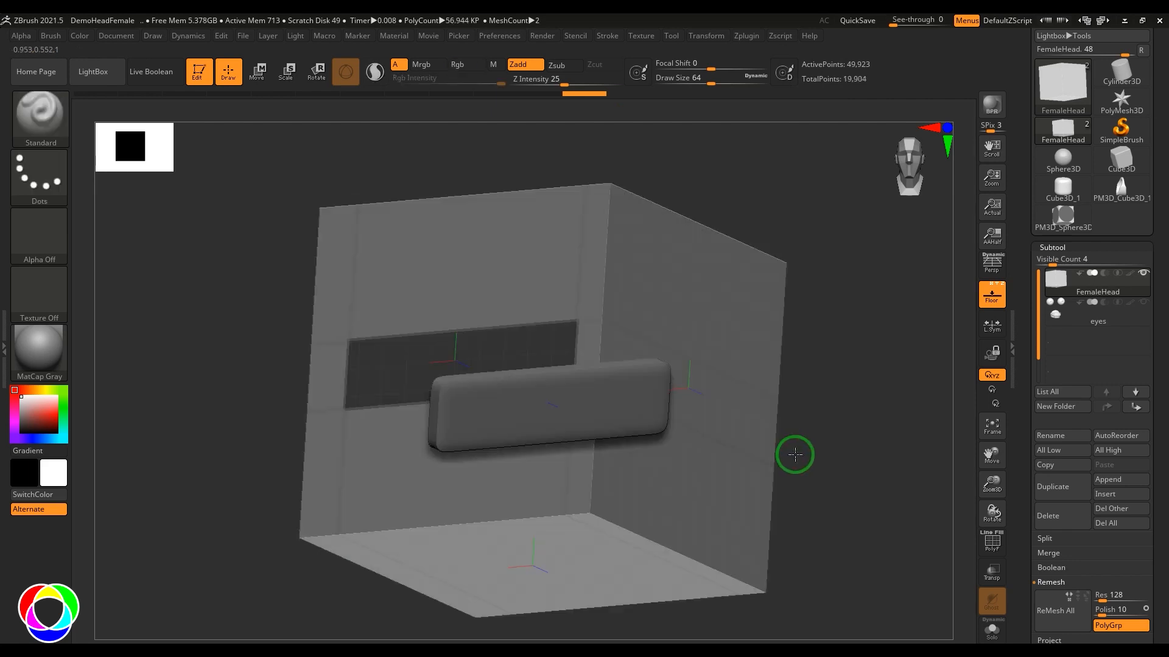
pyautogui.moveTo(794, 454); pyautogui.dragTo(903, 367)
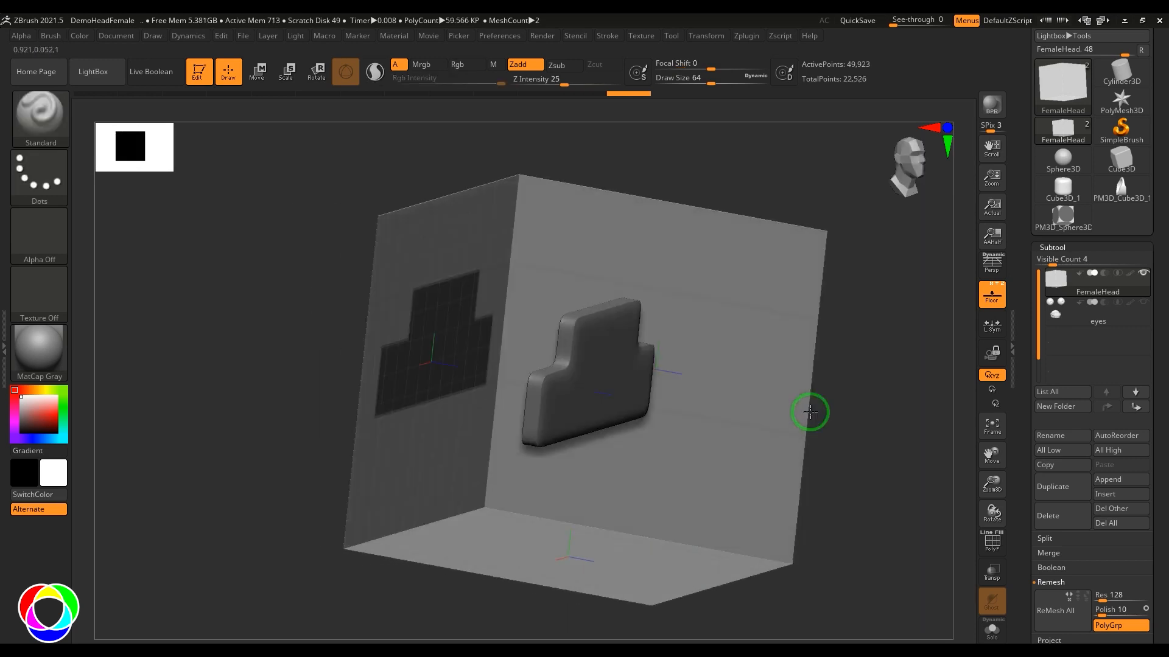
# Step: Round off the cabin top of the side-plane mask with MaskLasso
pyautogui.moveTo(810, 412); pyautogui.dragTo(814, 397)
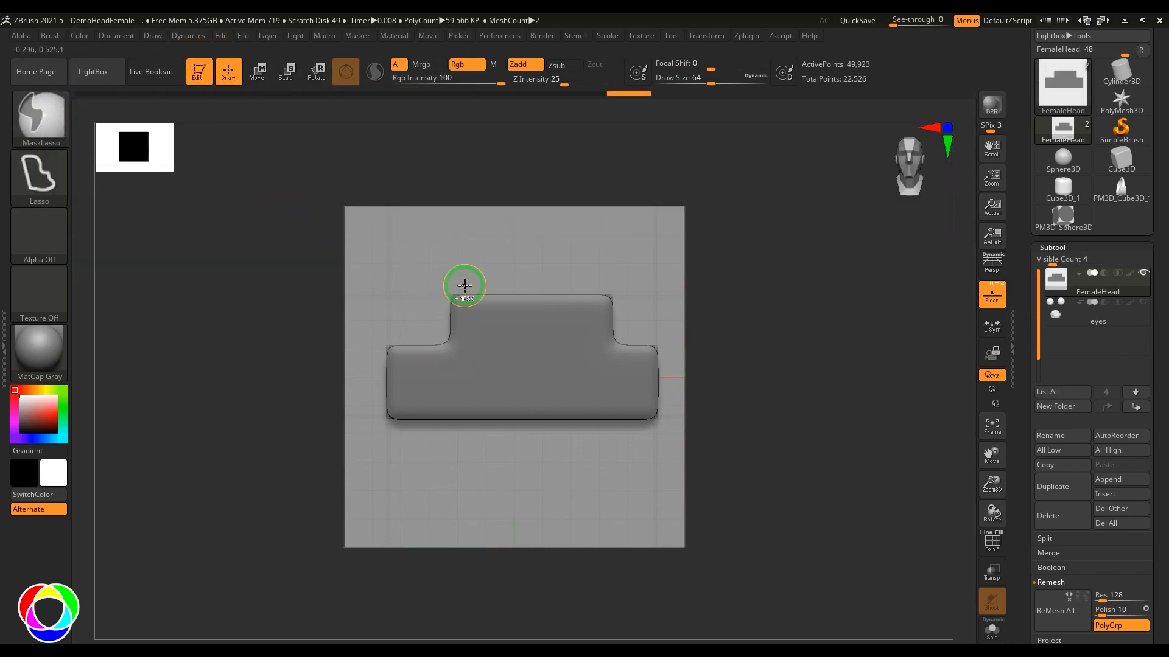
pyautogui.moveTo(464, 286); pyautogui.dragTo(491, 313)
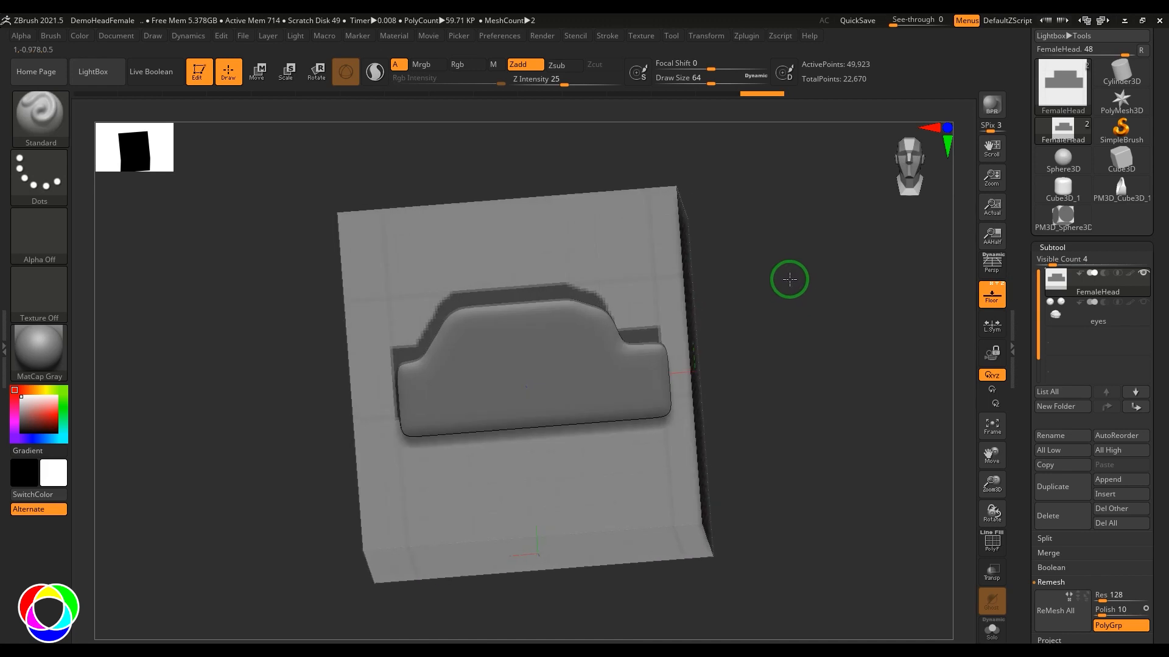
pyautogui.moveTo(789, 280); pyautogui.dragTo(788, 313)
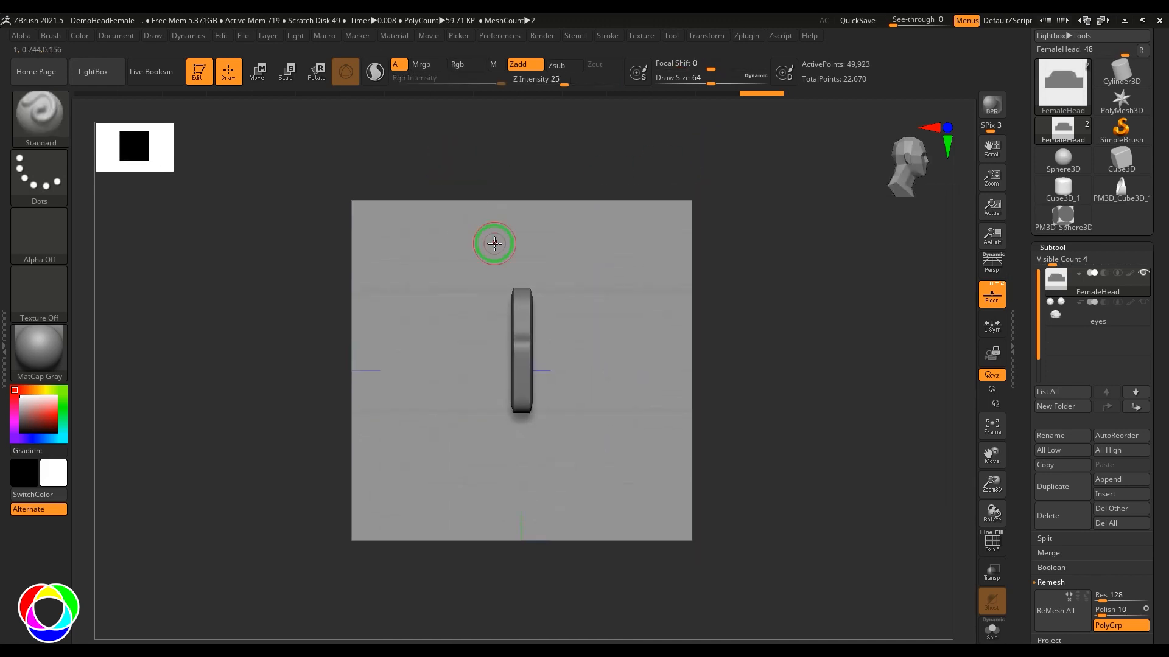
pyautogui.moveTo(593, 349)
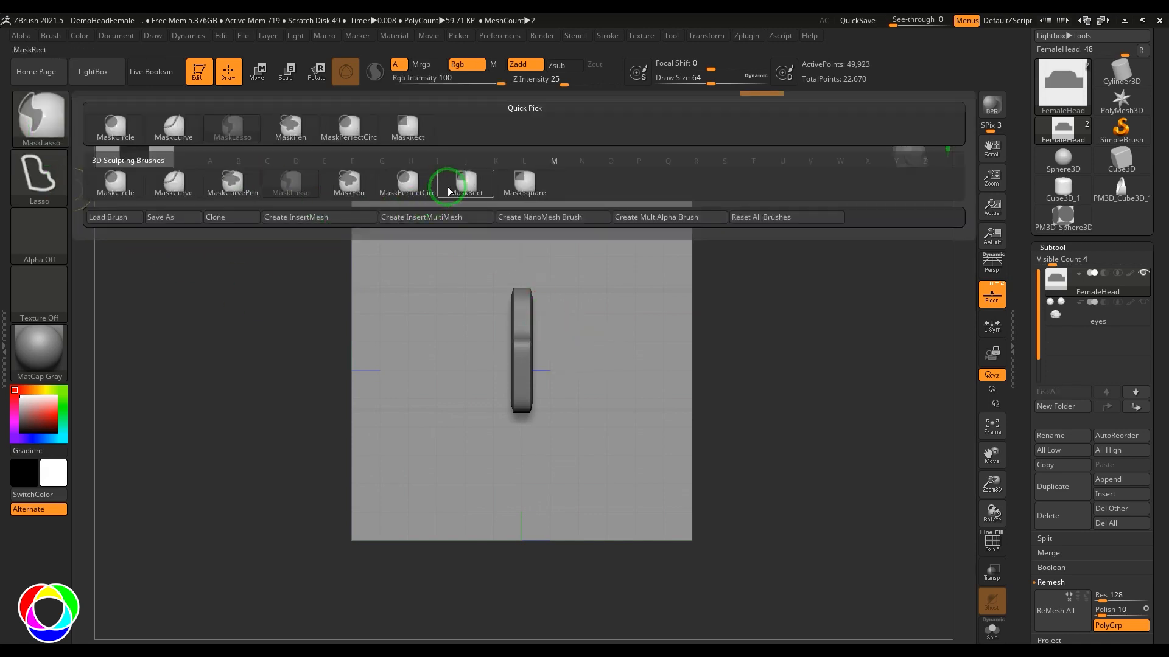
# Step: Switch to MaskRect, orbit to the floor plane and mask a tall rectangle there
pyautogui.click(458, 182)
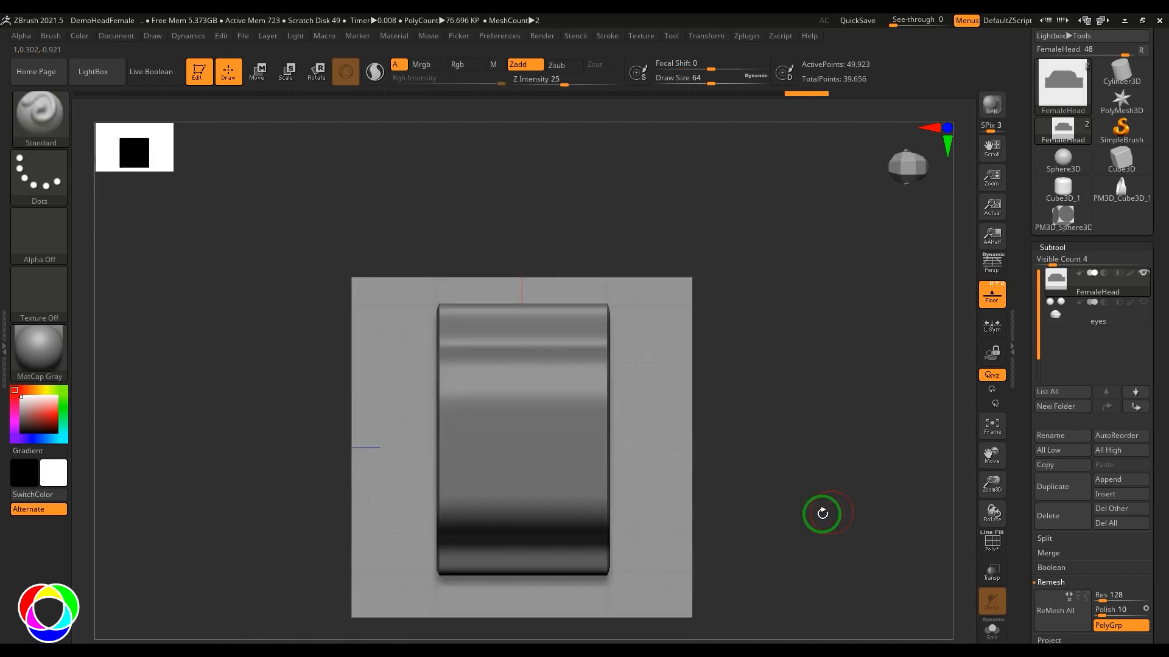
pyautogui.click(40, 116)
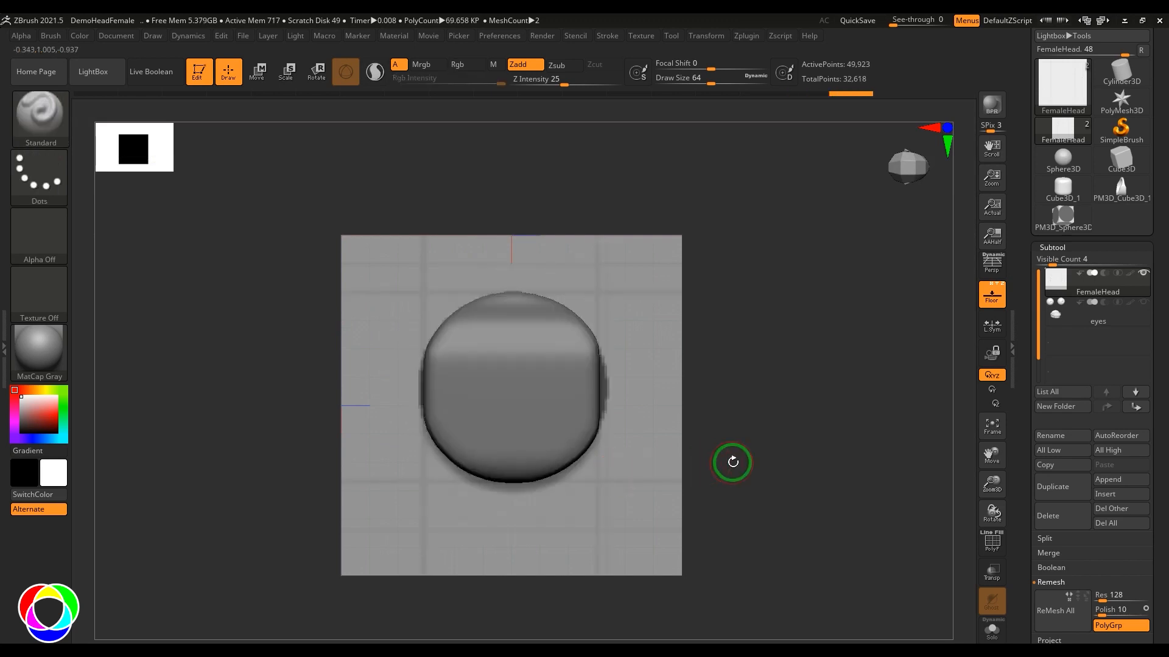
pyautogui.moveTo(732, 462); pyautogui.dragTo(809, 471)
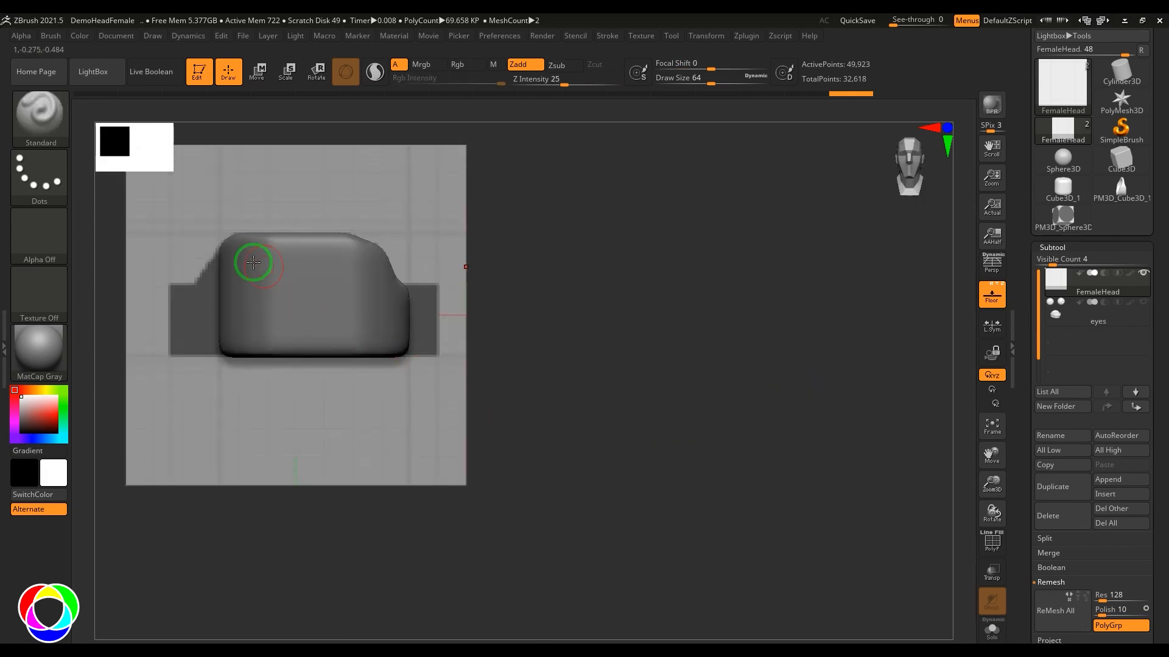
pyautogui.moveTo(253, 262); pyautogui.dragTo(606, 454)
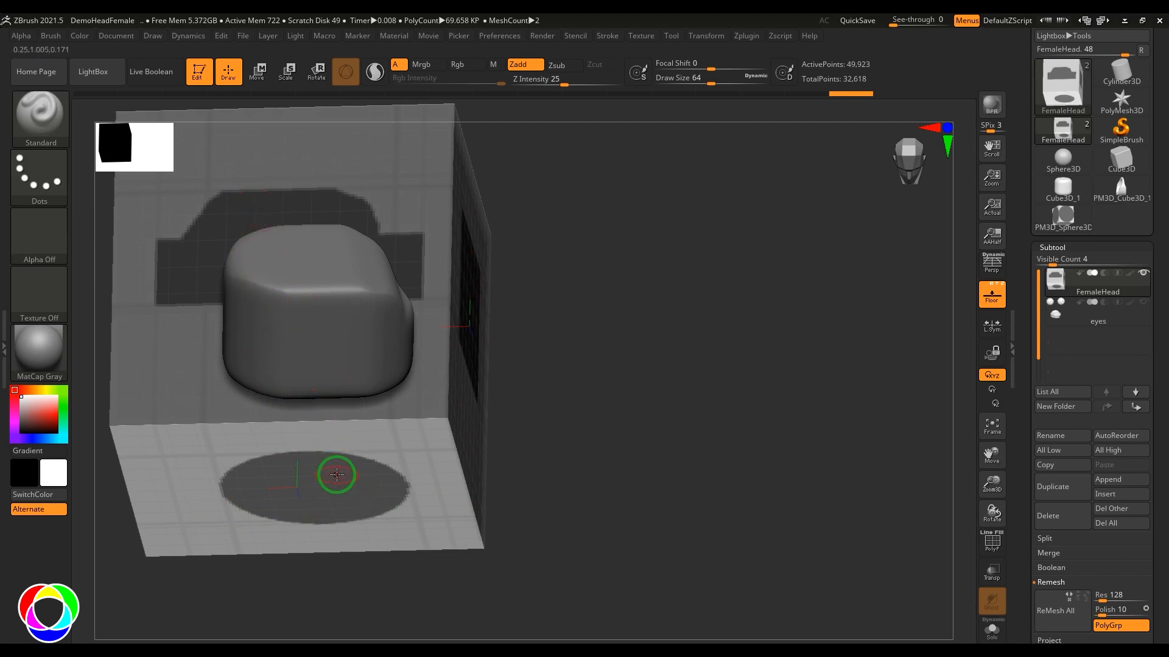
pyautogui.moveTo(336, 475); pyautogui.dragTo(749, 538)
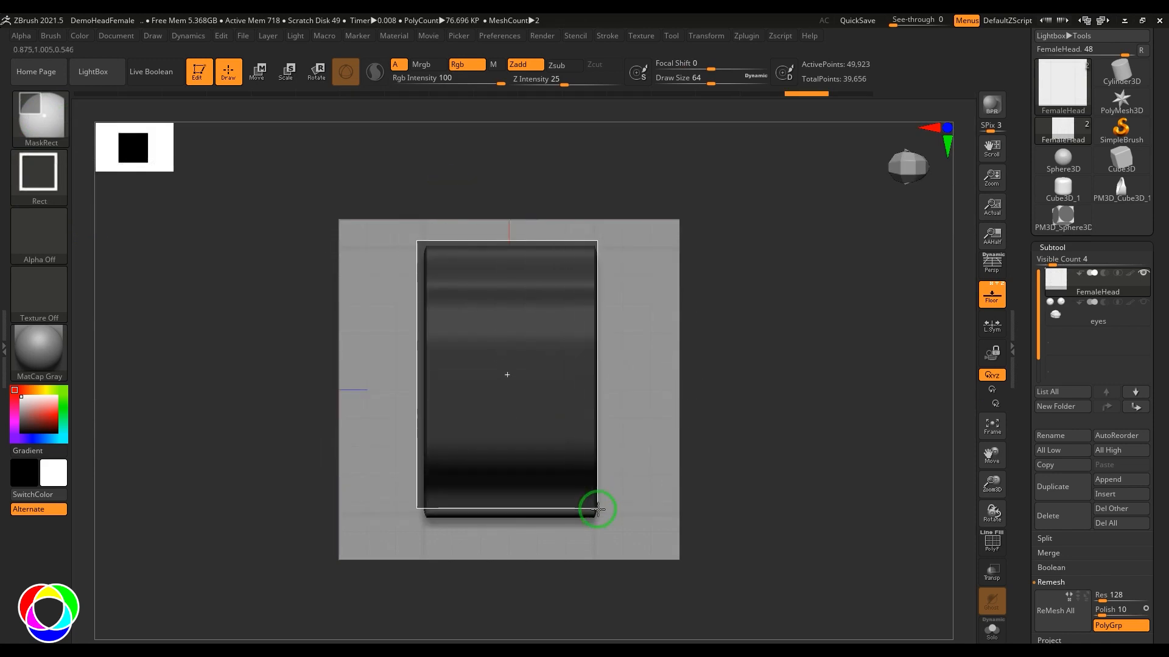
pyautogui.moveTo(596, 509); pyautogui.dragTo(736, 401)
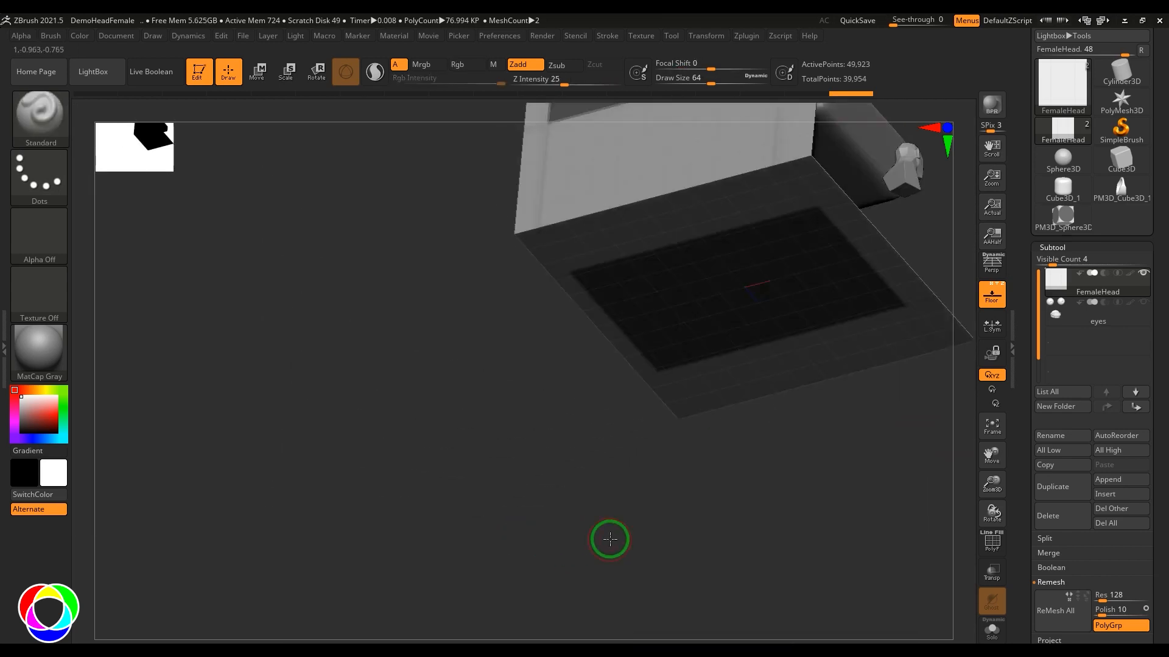
# Step: Trim the floor-plane rectangle mask into a tapered footprint with MaskLasso
pyautogui.moveTo(609, 539); pyautogui.dragTo(779, 360)
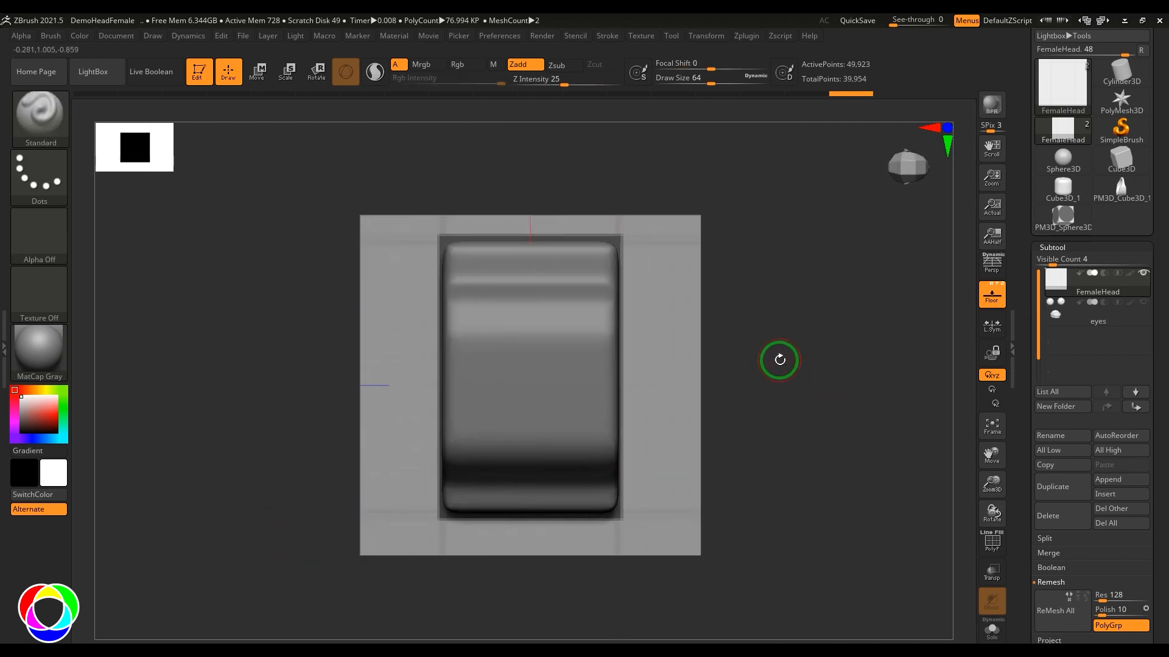
pyautogui.click(40, 112)
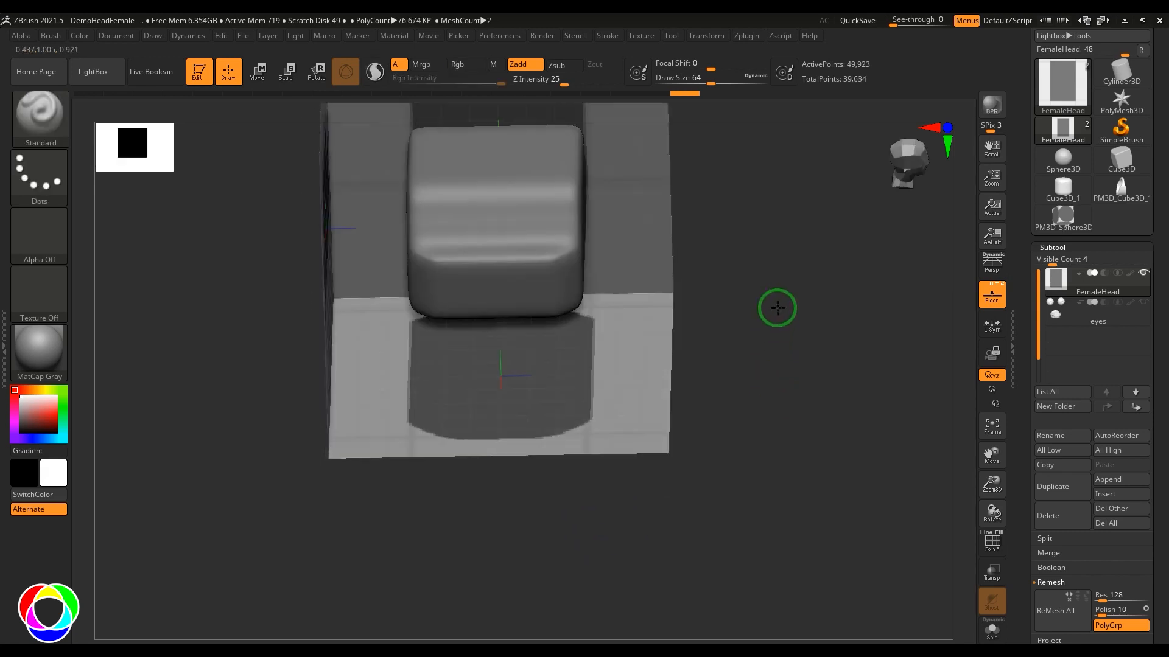
pyautogui.moveTo(777, 308); pyautogui.dragTo(801, 376)
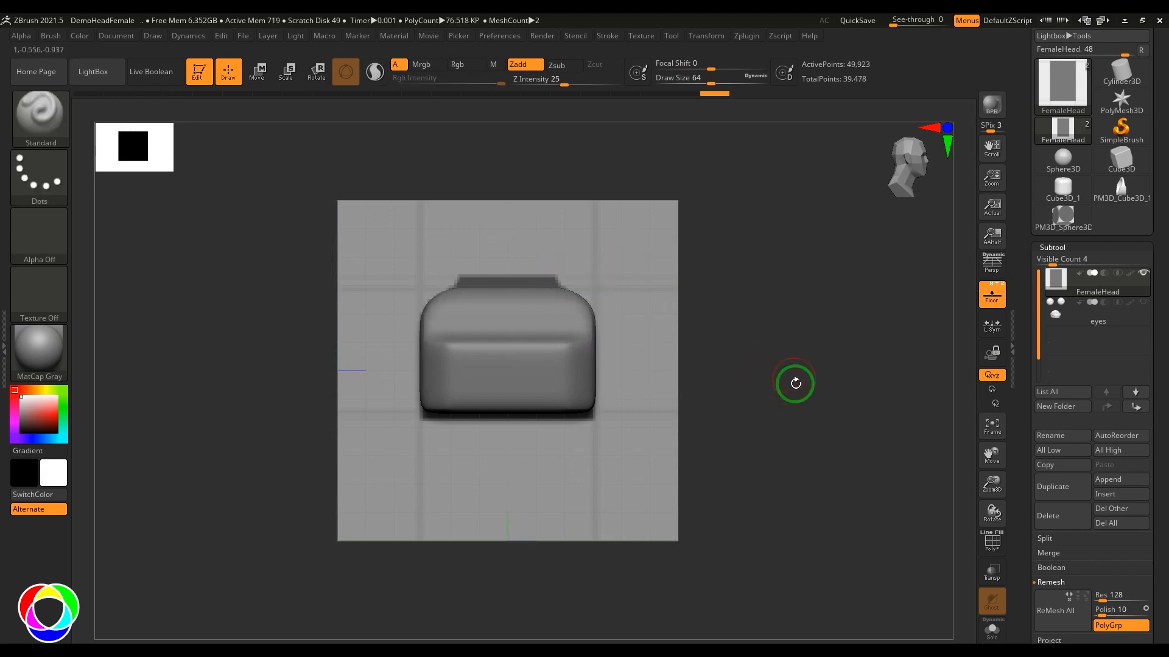
pyautogui.moveTo(794, 382); pyautogui.dragTo(763, 363)
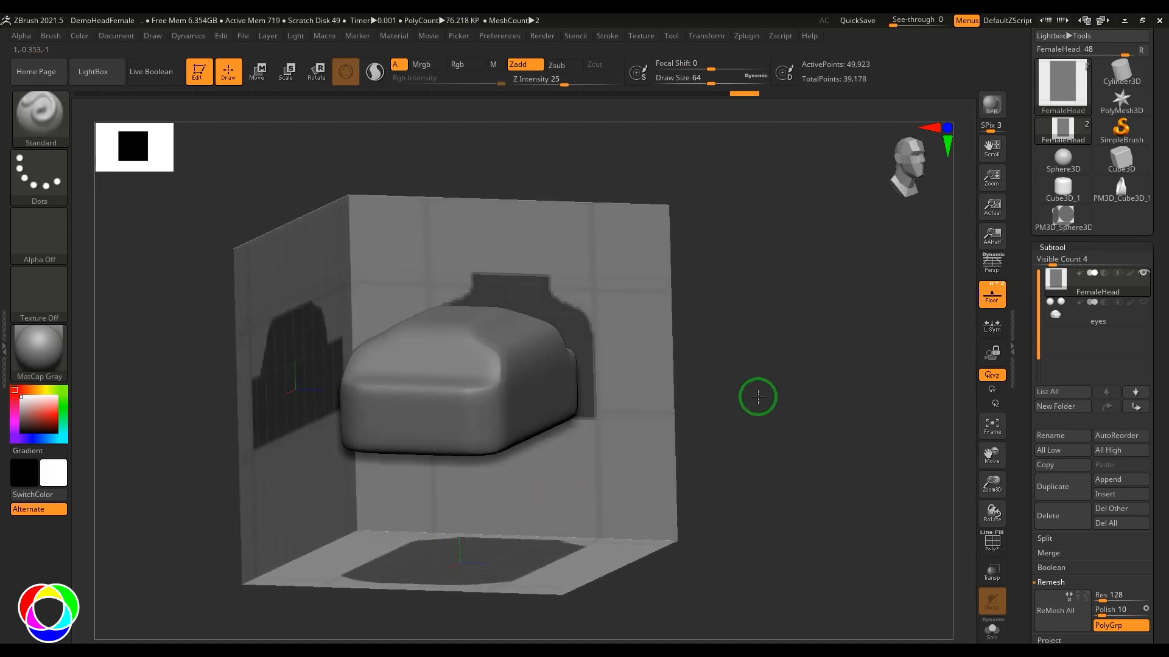
pyautogui.moveTo(756, 395); pyautogui.dragTo(820, 497)
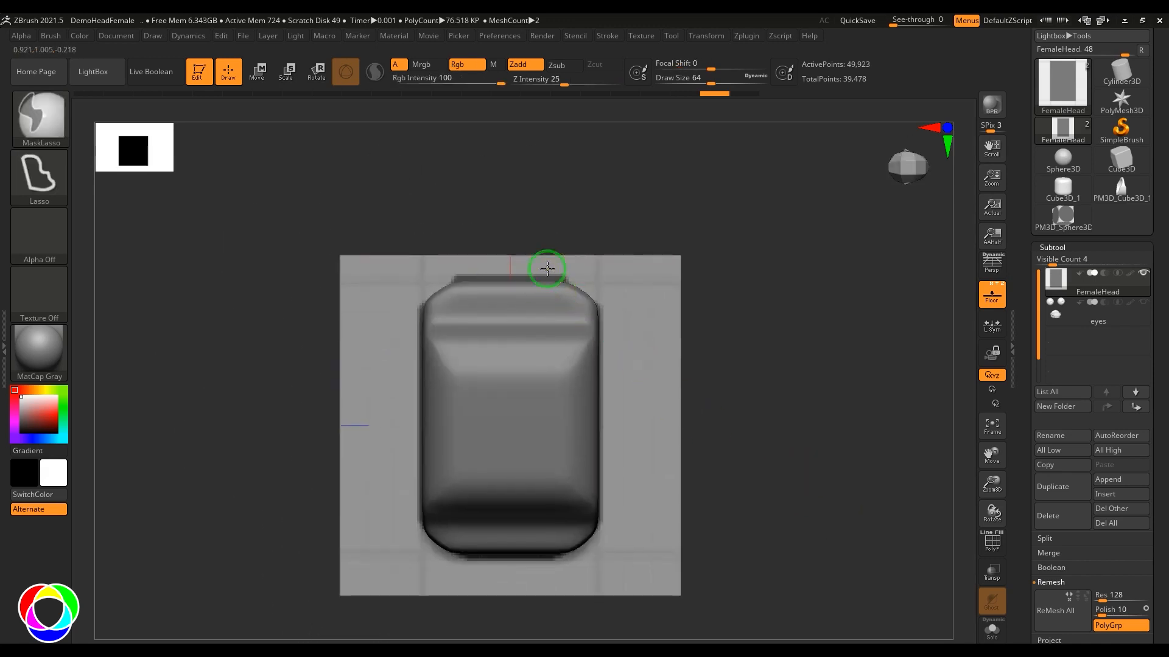
pyautogui.moveTo(546, 269); pyautogui.dragTo(654, 289)
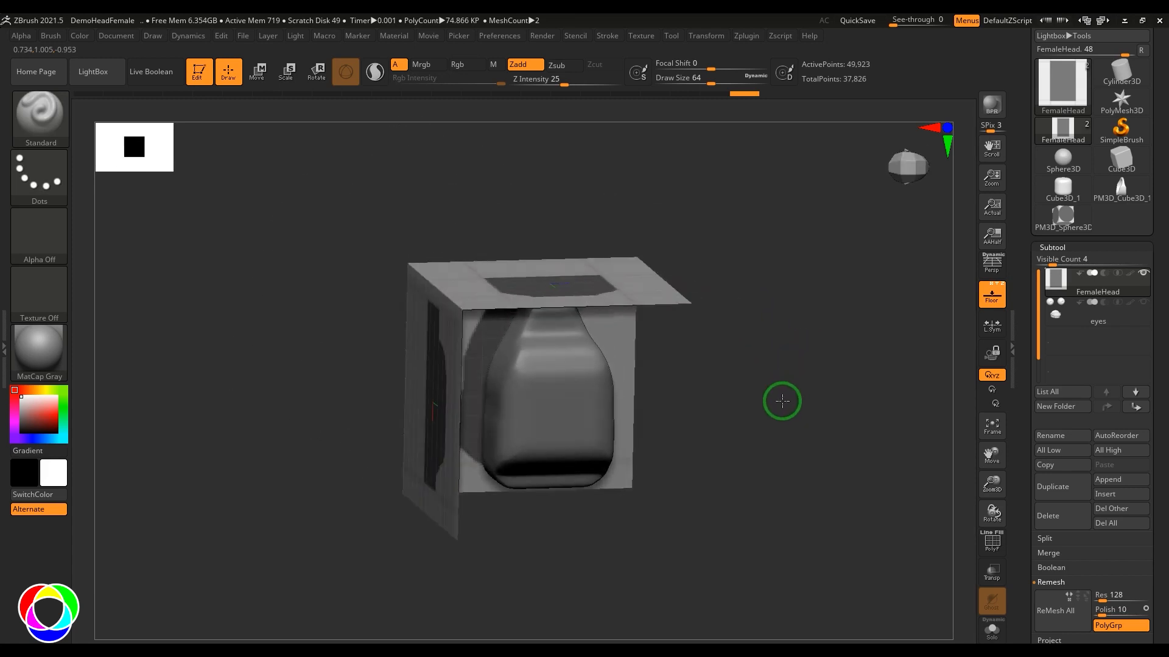
# Step: Orbit around the tapered car body to check it, then show Tool > Geometry
pyautogui.moveTo(781, 401); pyautogui.dragTo(760, 258)
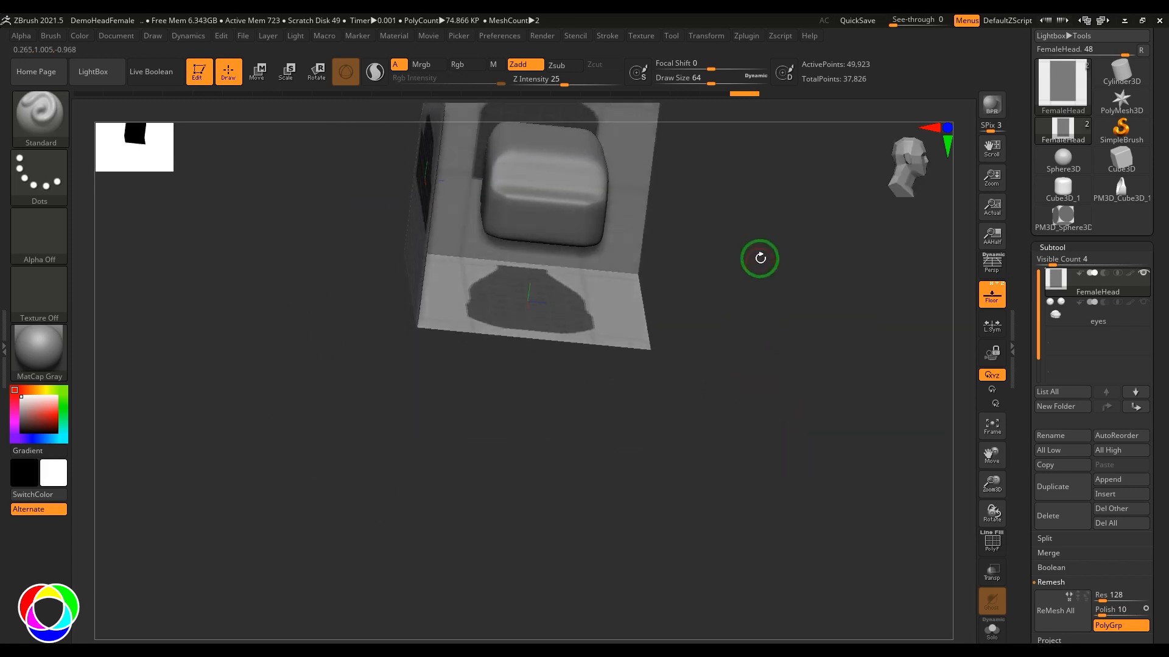
pyautogui.moveTo(759, 259); pyautogui.dragTo(835, 449)
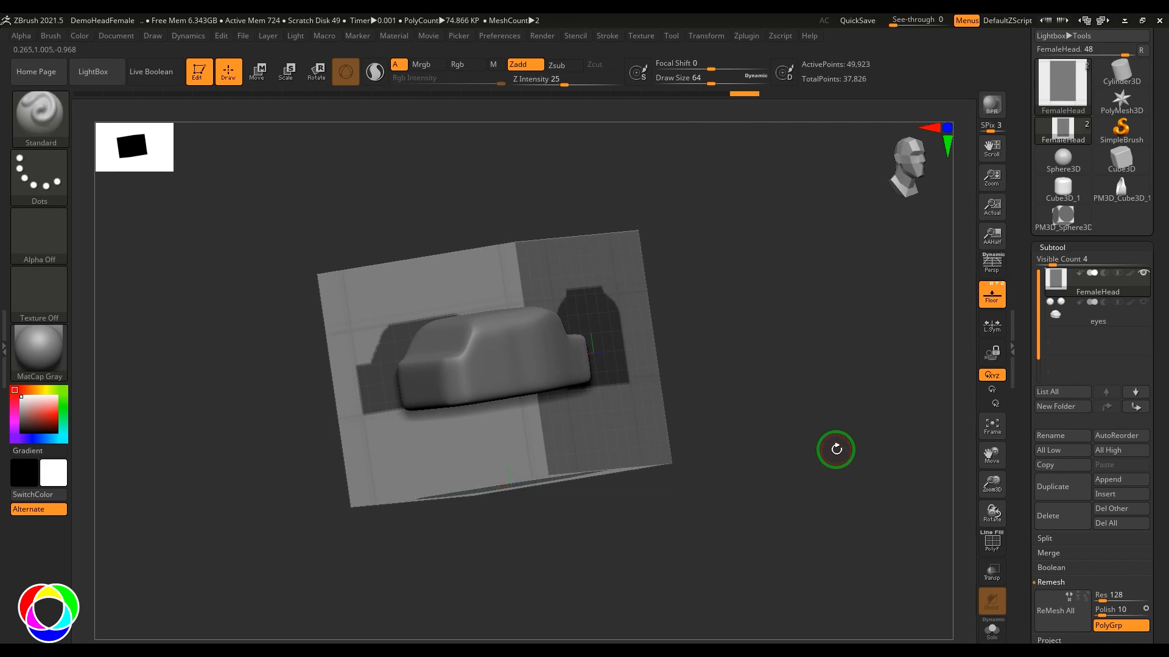
pyautogui.moveTo(836, 448); pyautogui.dragTo(734, 436)
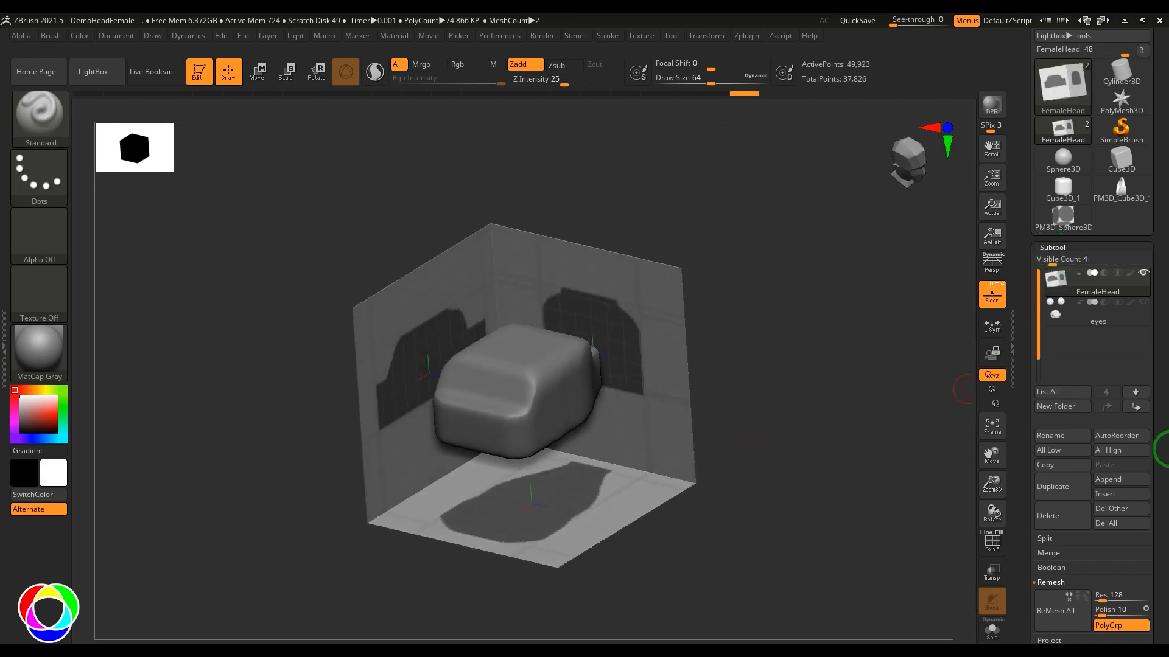
pyautogui.click(1056, 110)
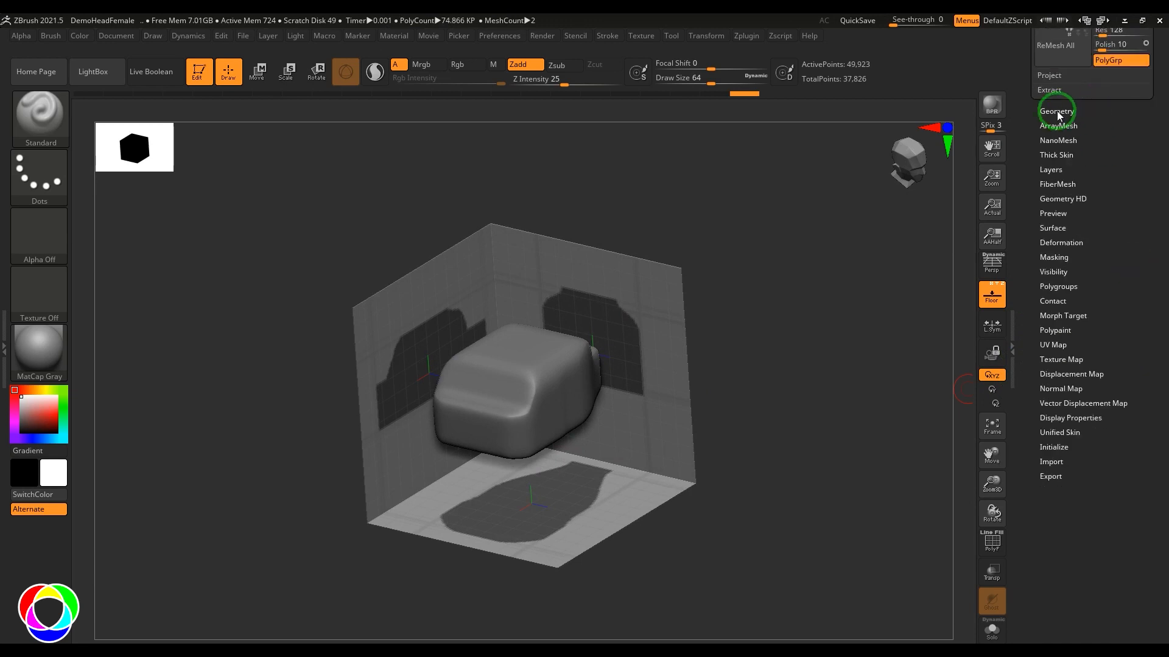